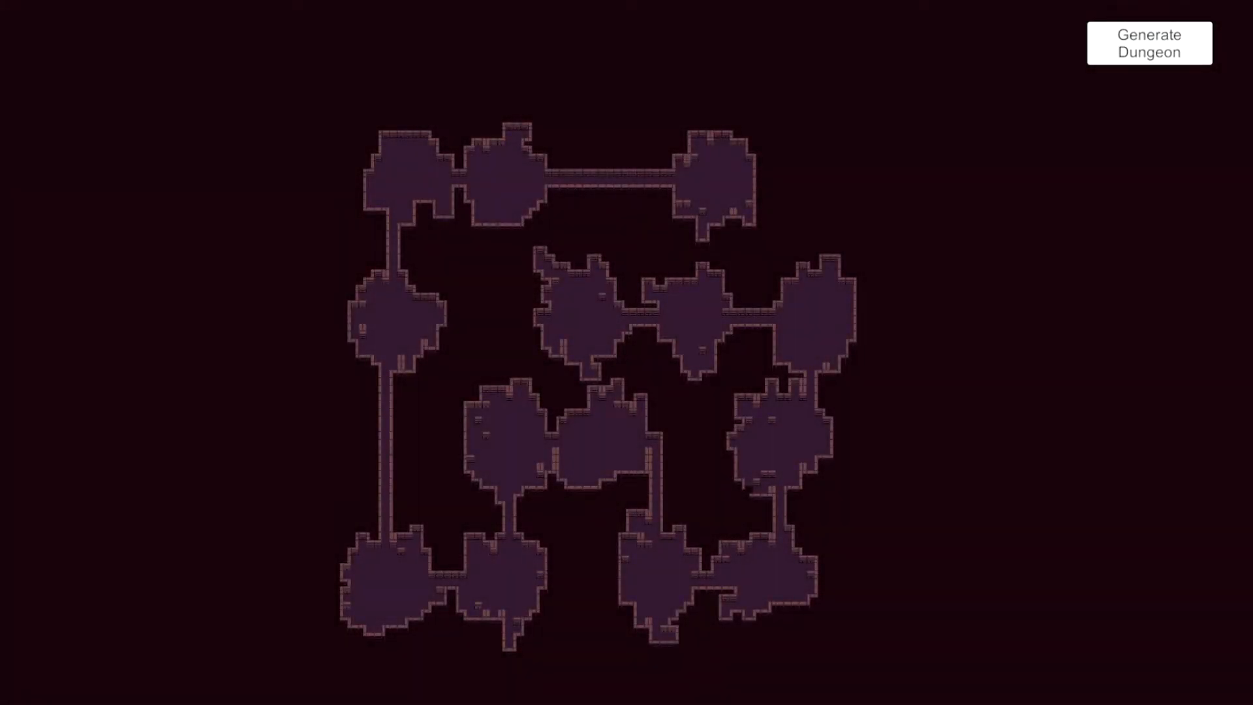
Generate three random-walk dungeon layouts of irregular caves joined by thin corridors.
{"action": "left_click", "coordinate": [1150, 43]}
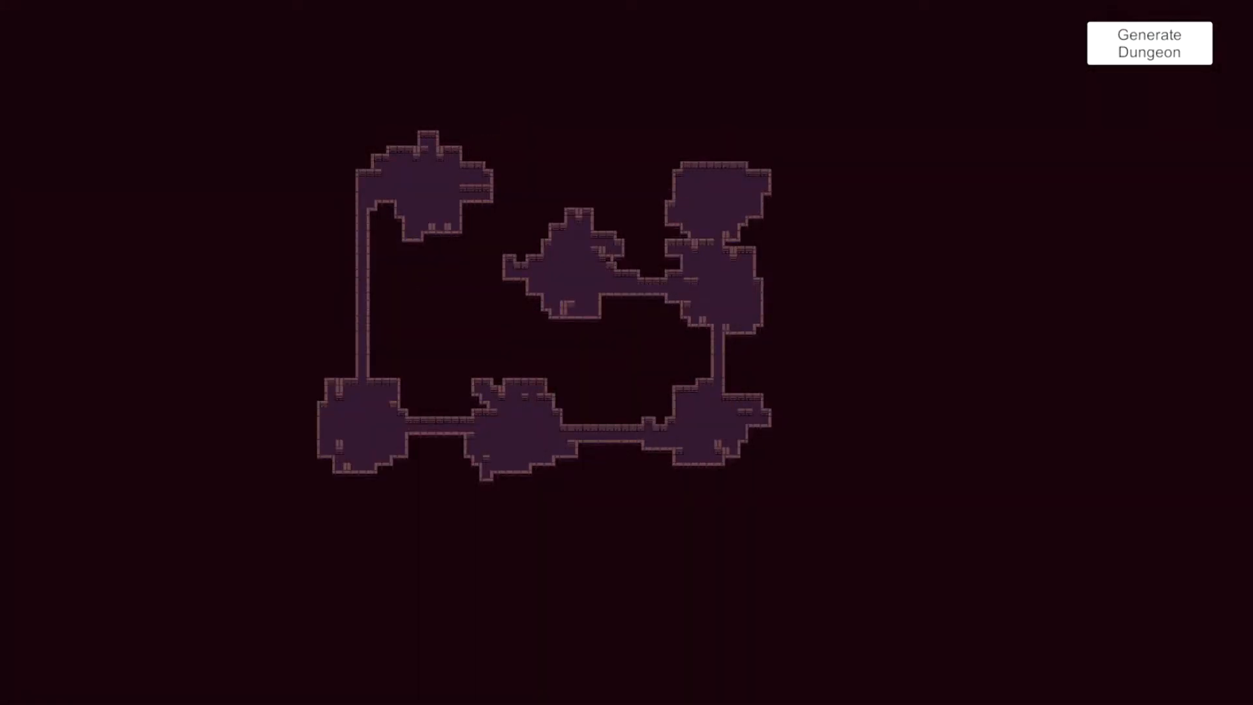
{"action": "left_click", "coordinate": [1149, 43]}
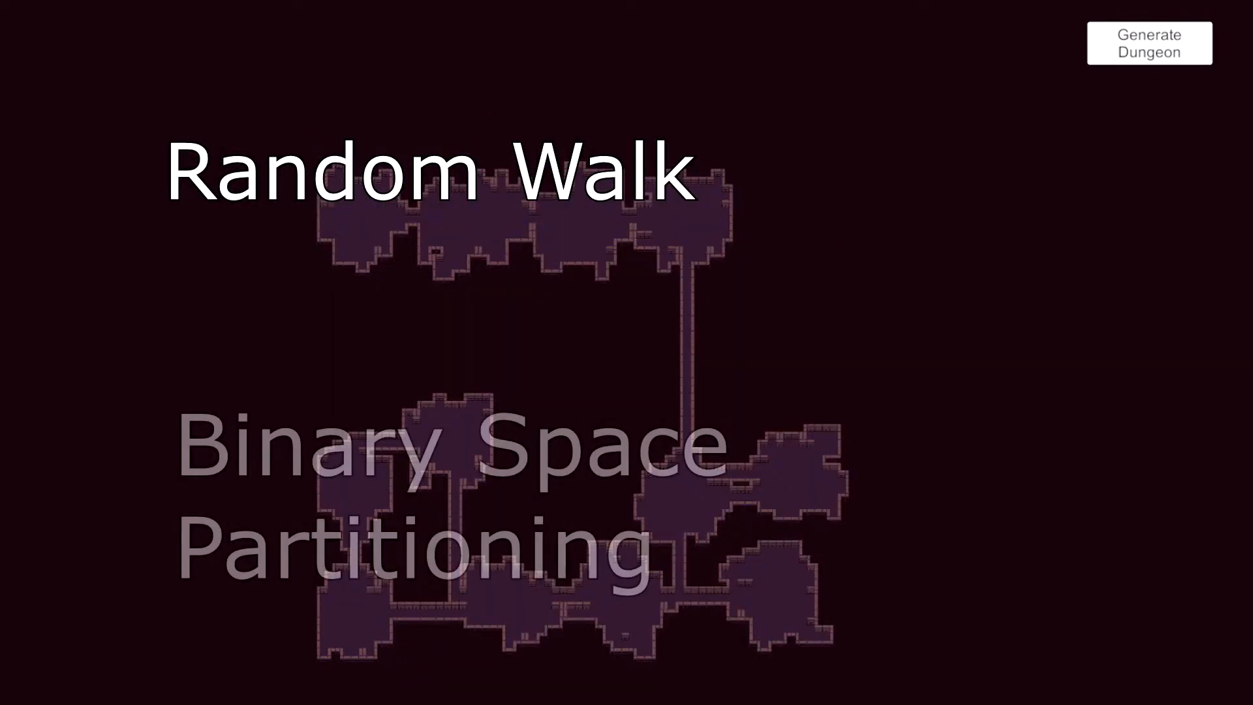
{"action": "left_click", "coordinate": [1149, 43]}
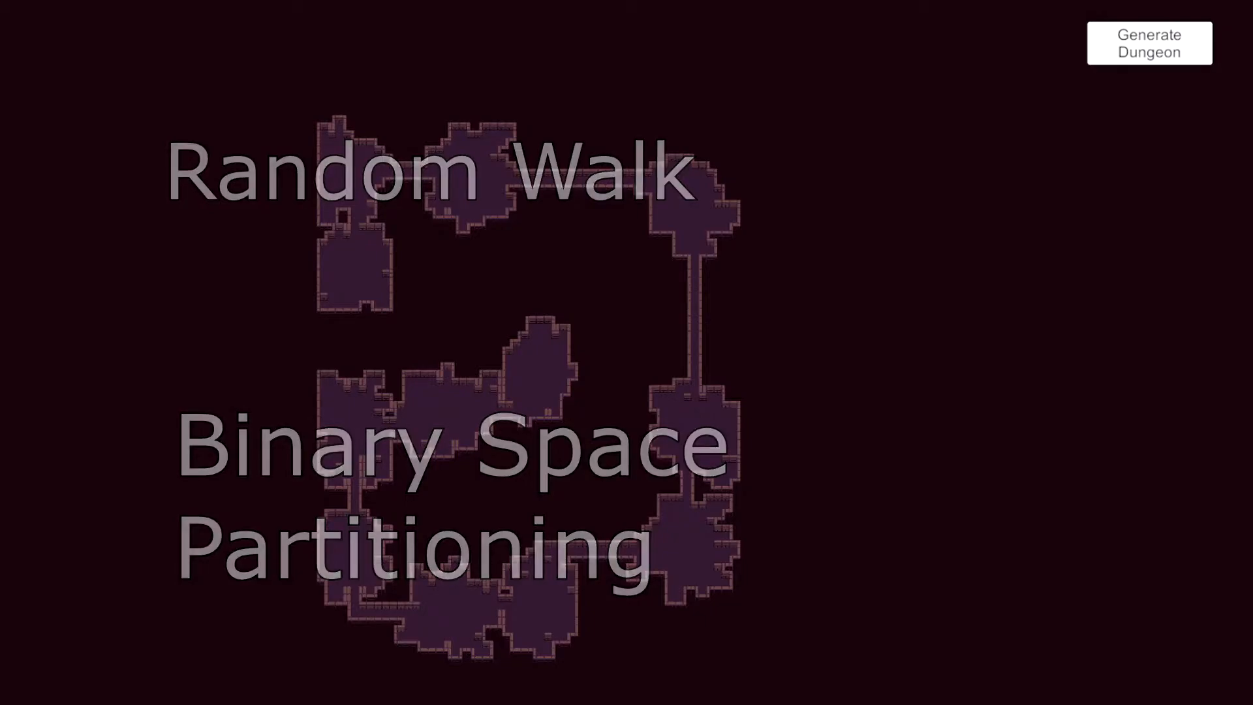
Regenerate the dungeon six more times until rectangular rooms with straight corridors appear.
{"action": "left_click", "coordinate": [1150, 43]}
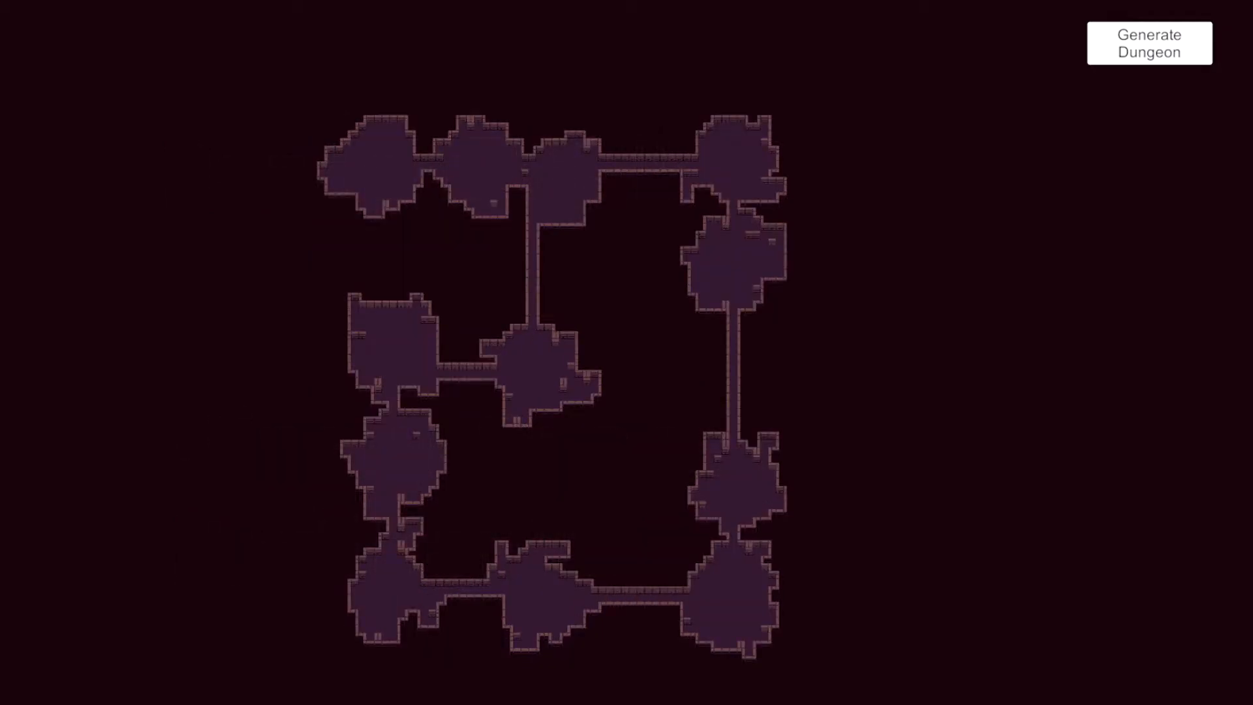
{"action": "left_click", "coordinate": [1149, 43]}
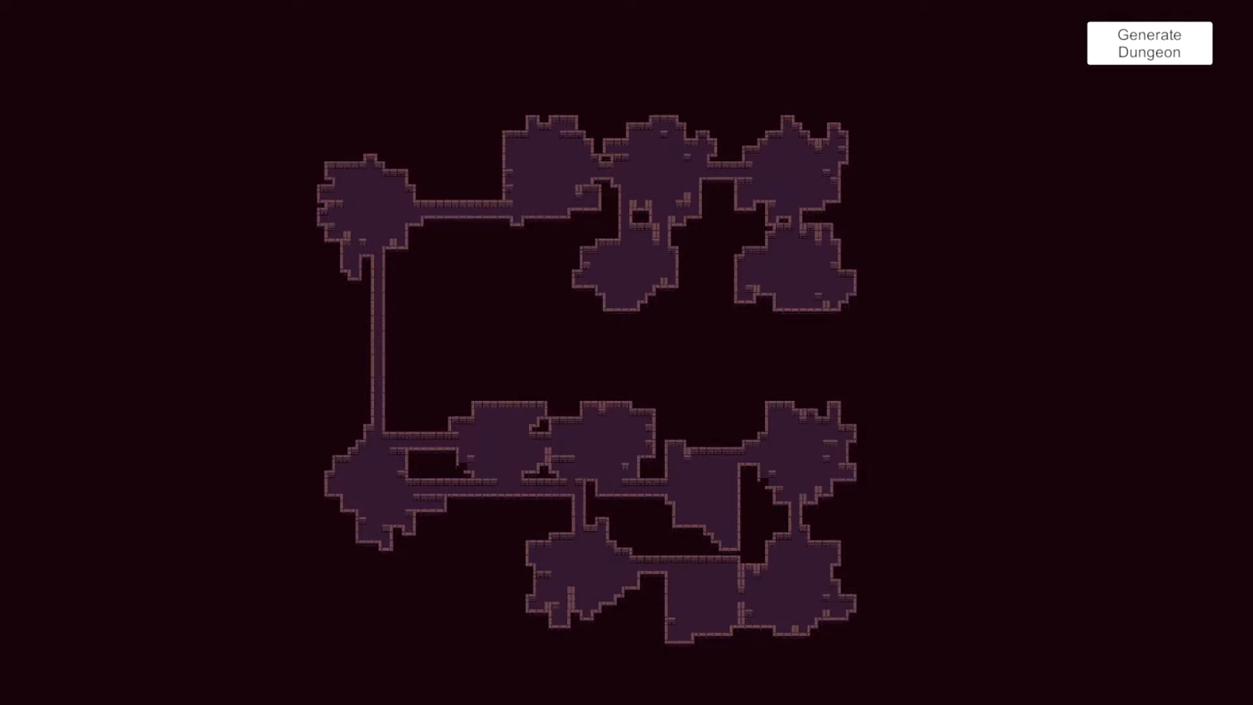
{"action": "left_click", "coordinate": [1150, 43]}
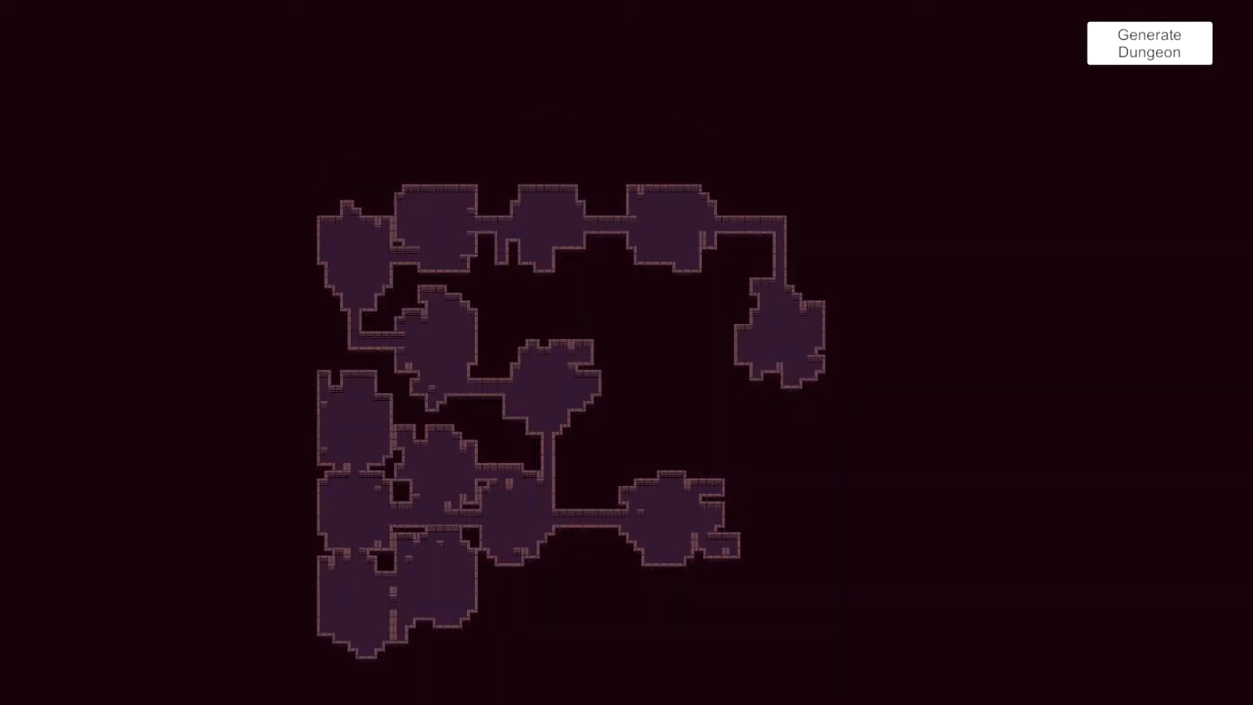
{"action": "left_click", "coordinate": [1149, 43]}
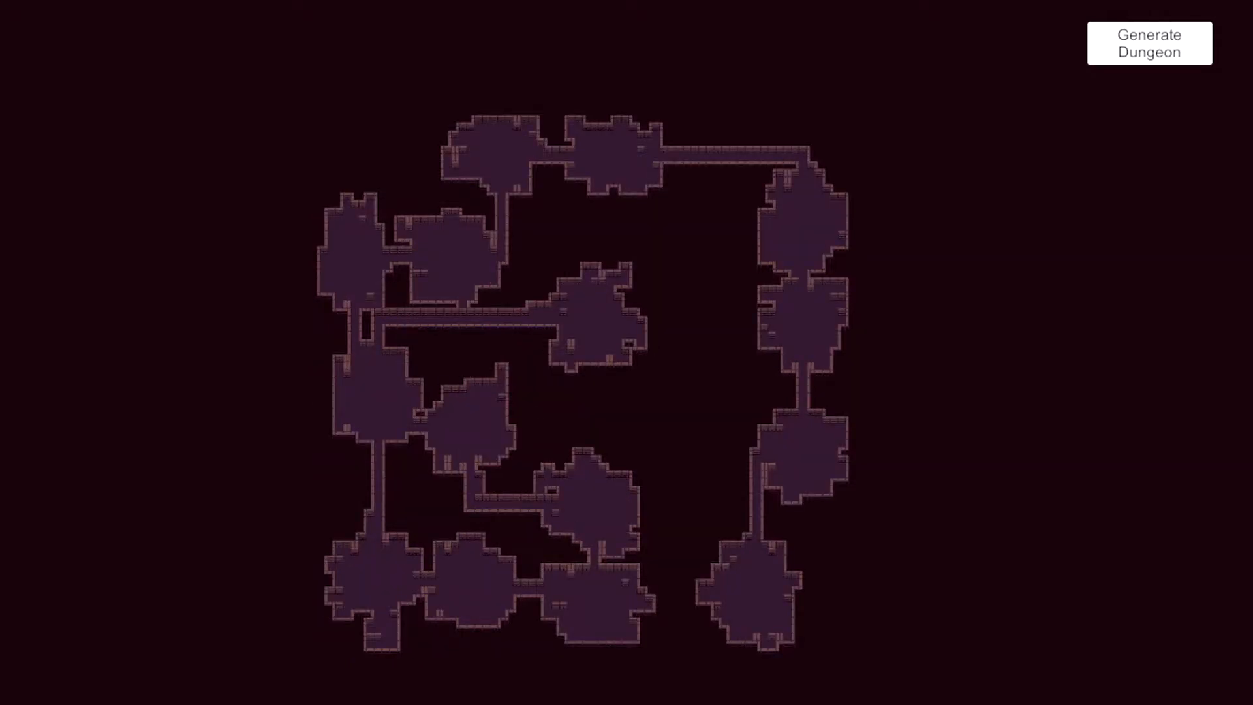
{"action": "left_click", "coordinate": [1149, 43]}
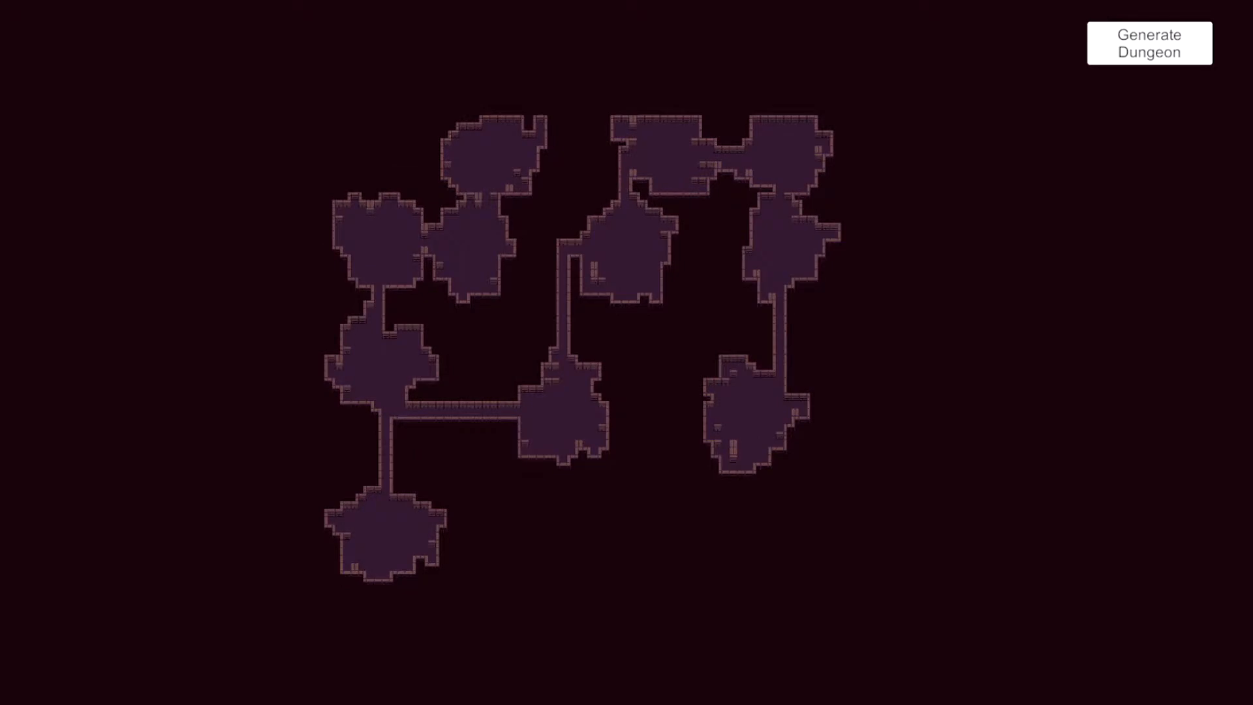
{"action": "left_click", "coordinate": [1150, 44]}
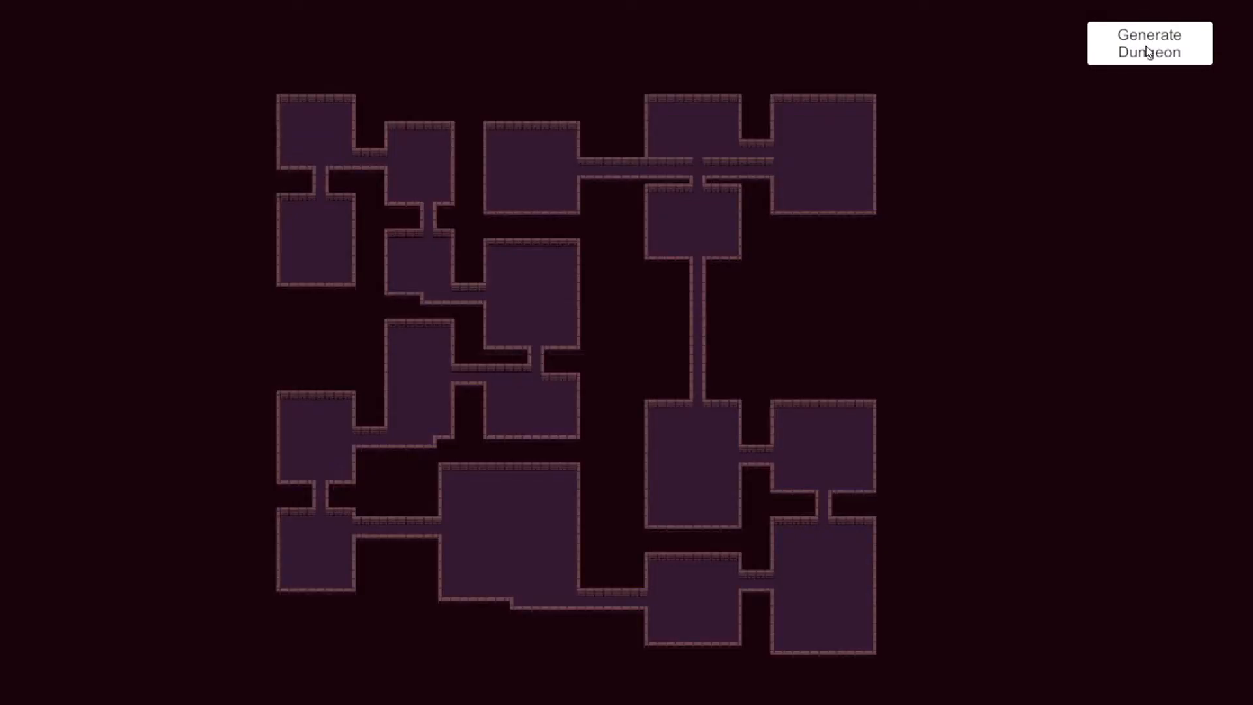
Regenerate twice for another block layout of rectangular rooms and straight corridors.
{"action": "left_click", "coordinate": [1150, 43]}
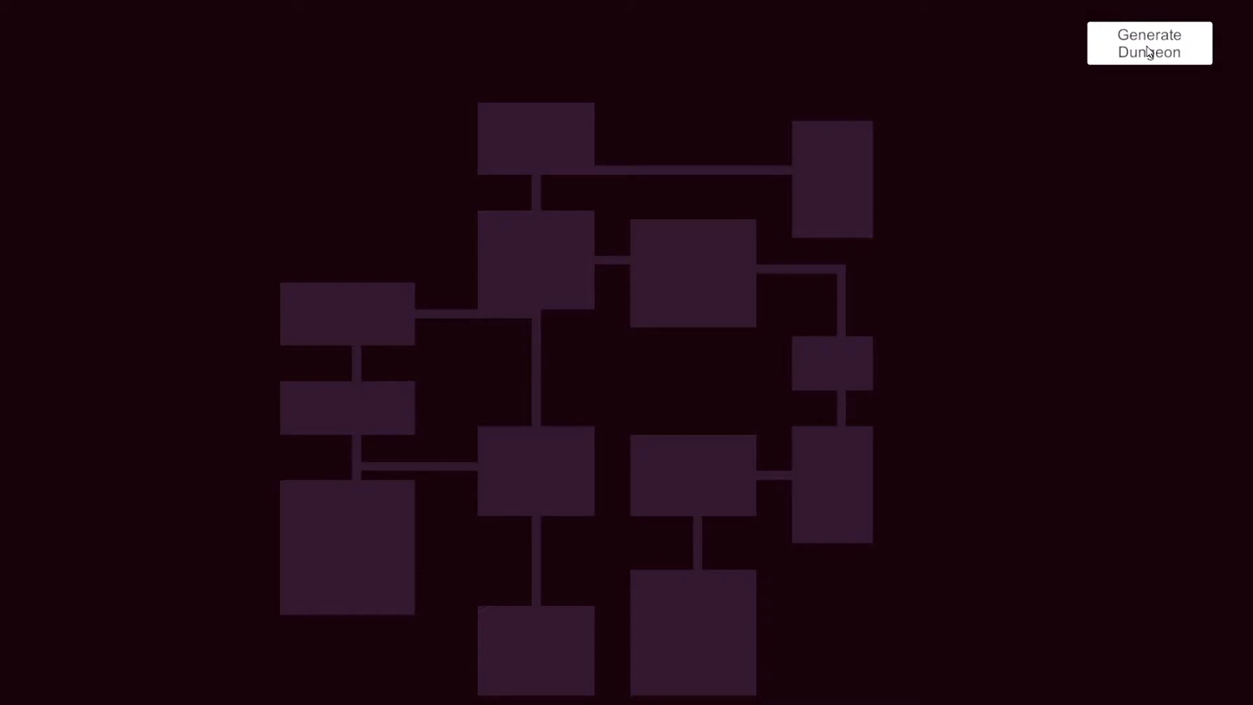
{"action": "left_click", "coordinate": [1149, 43]}
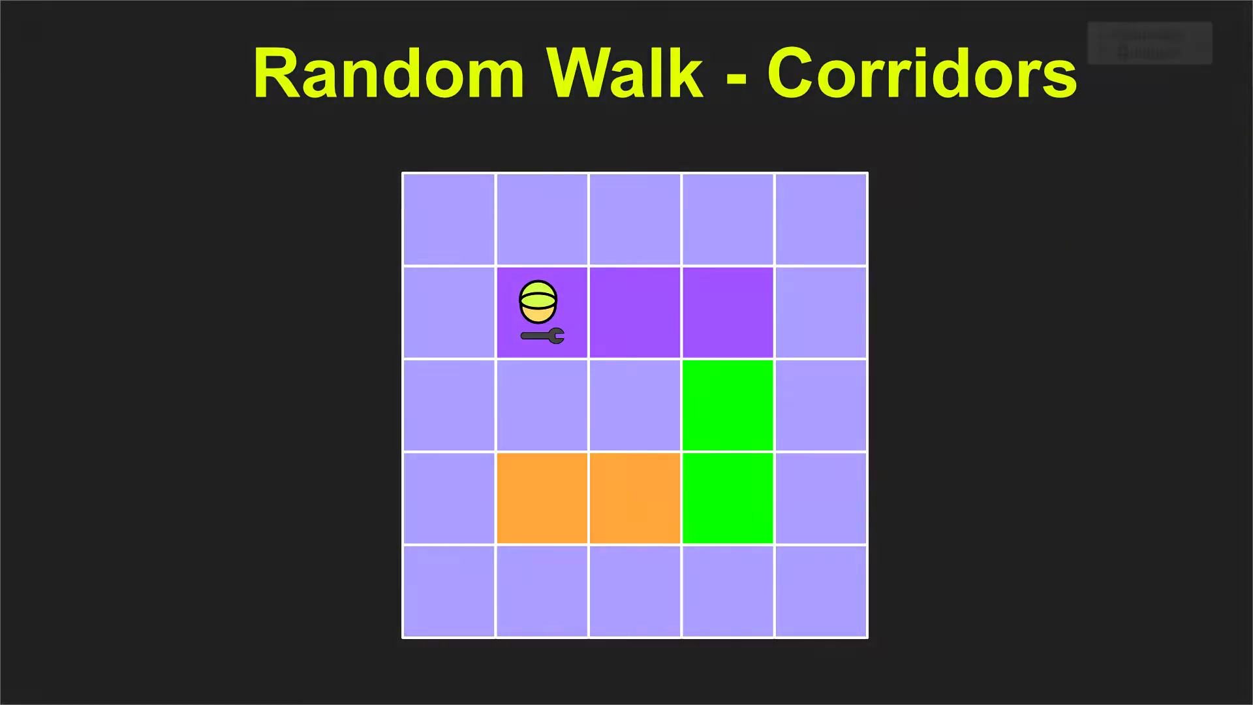
Generate five small random-walk dungeons of a few caves linked by winding corridors.
{"action": "left_click", "coordinate": [1150, 43]}
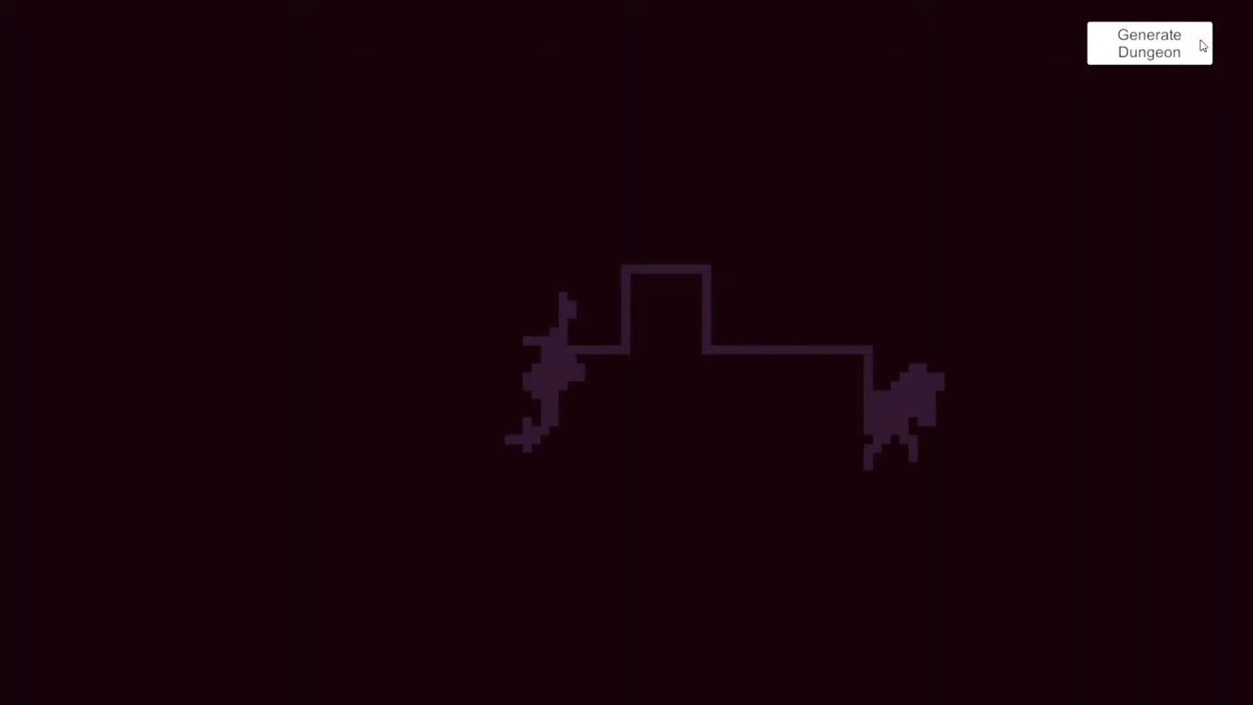
{"action": "left_click", "coordinate": [1149, 43]}
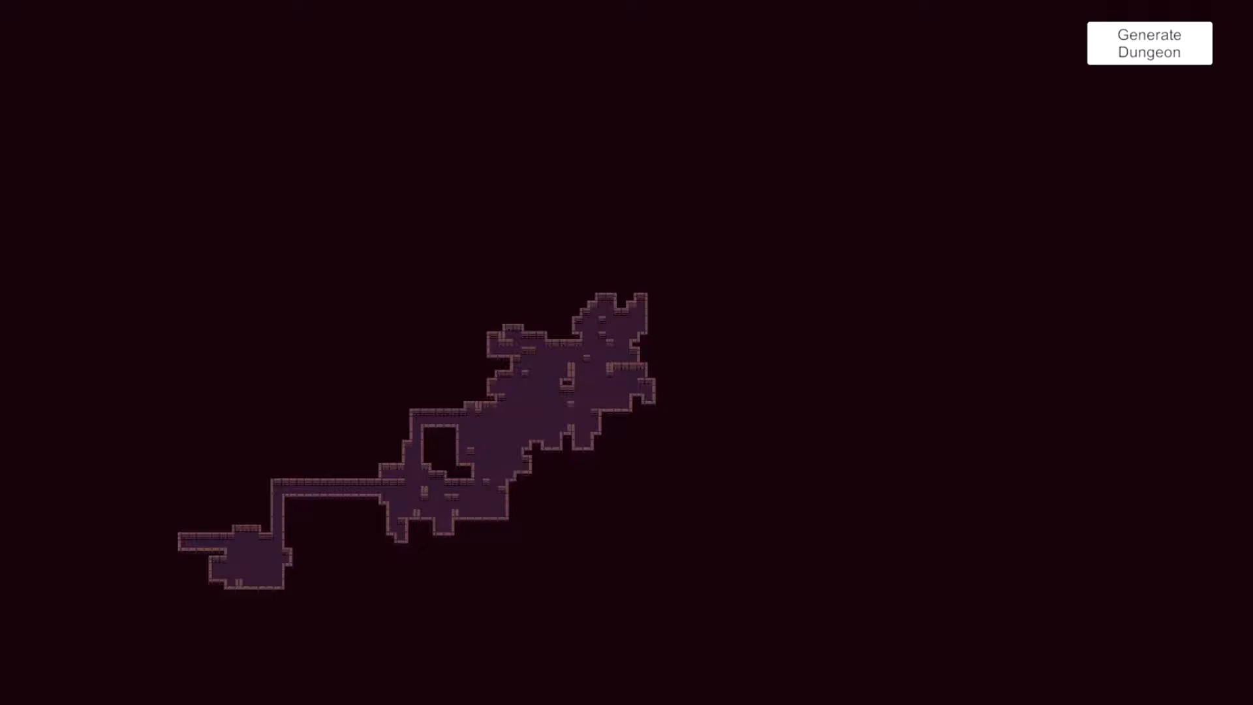
{"action": "left_click", "coordinate": [1149, 43]}
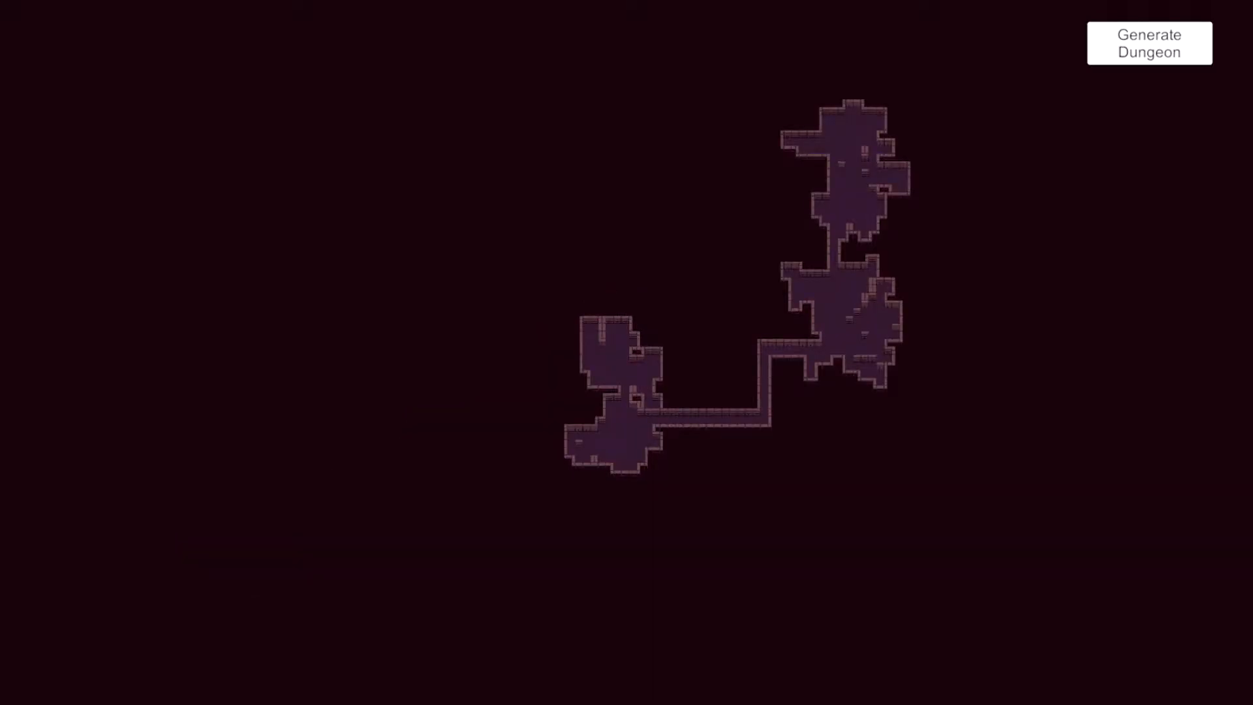
{"action": "left_click", "coordinate": [1150, 43]}
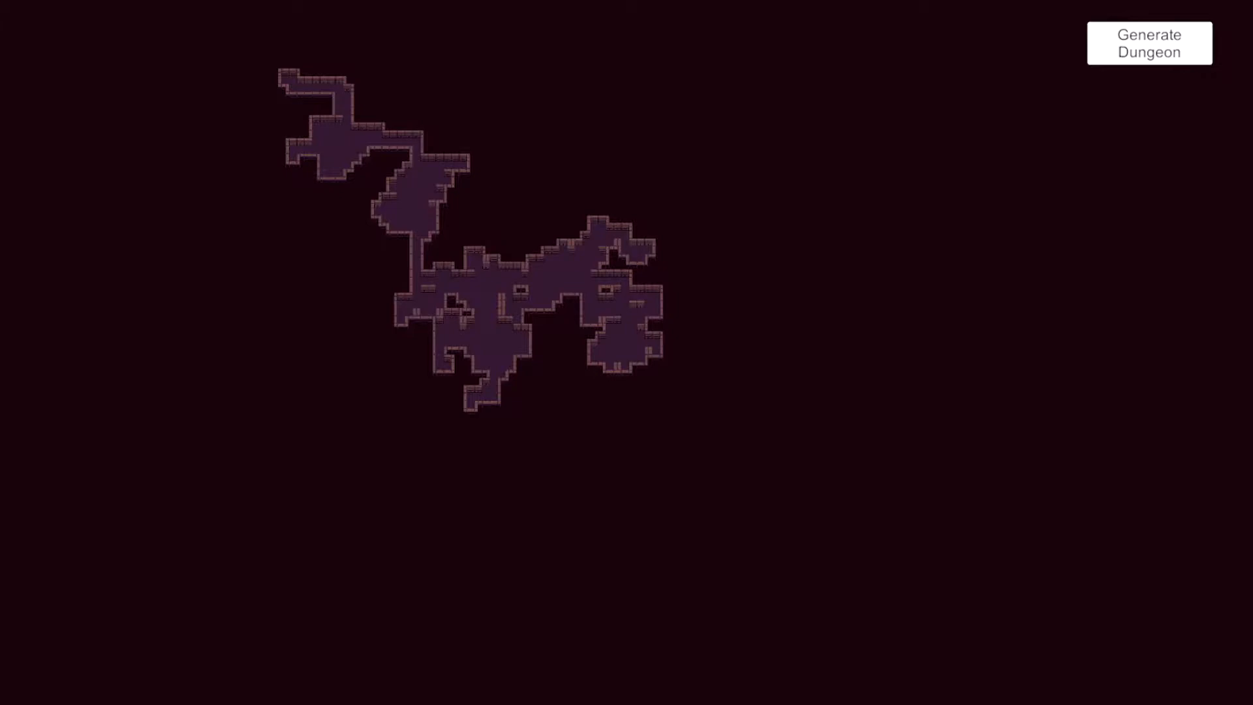
{"action": "left_click", "coordinate": [1150, 43]}
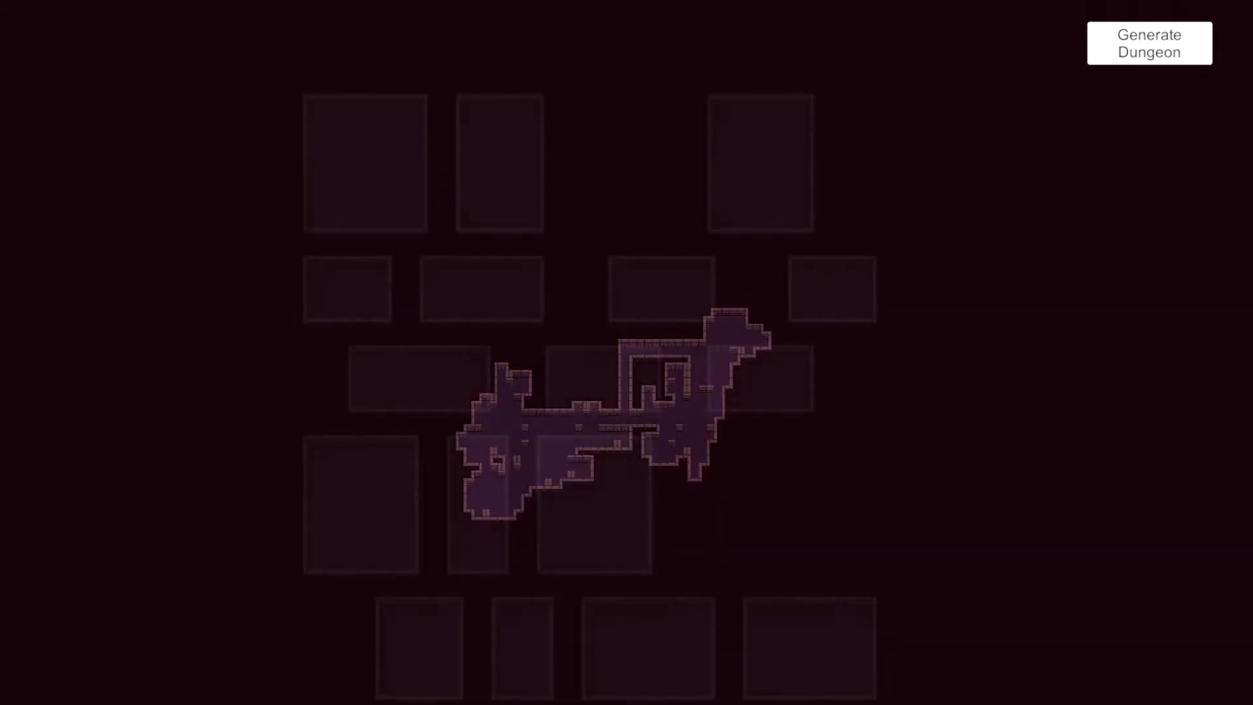
Generate five binary space partitioning layouts of rectangular rooms joined by corridors.
{"action": "left_click", "coordinate": [1149, 43]}
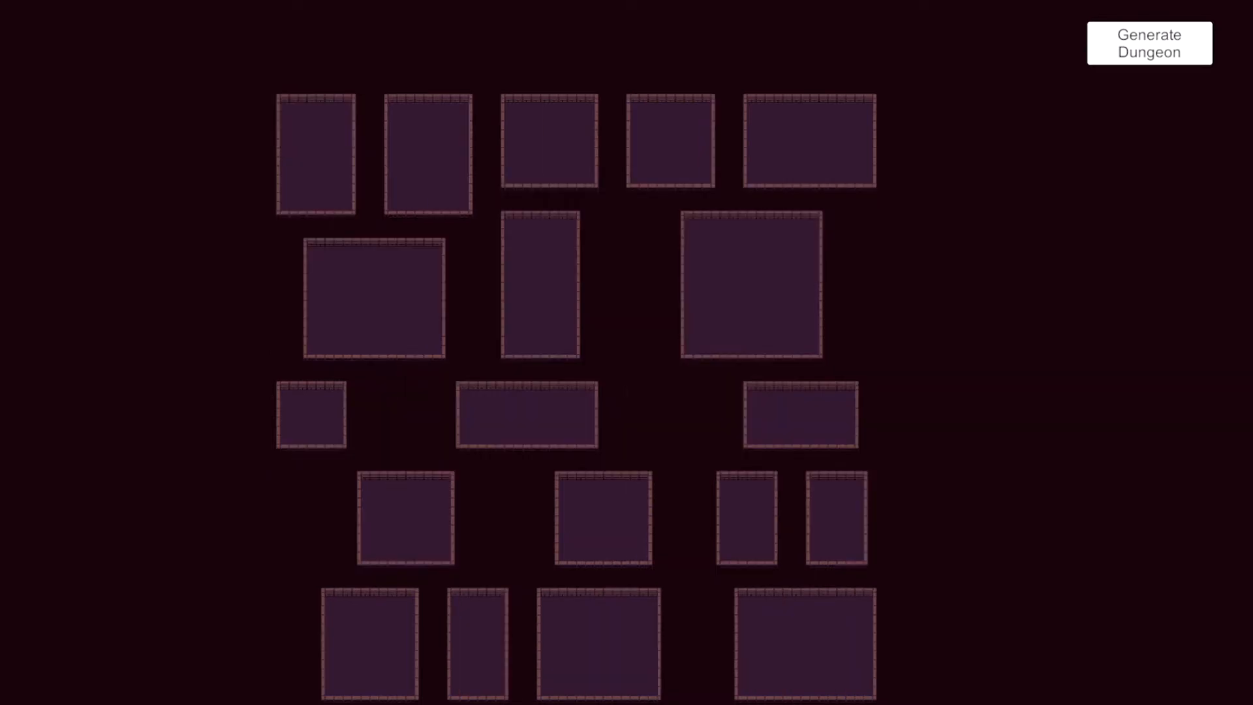
{"action": "left_click", "coordinate": [1149, 43]}
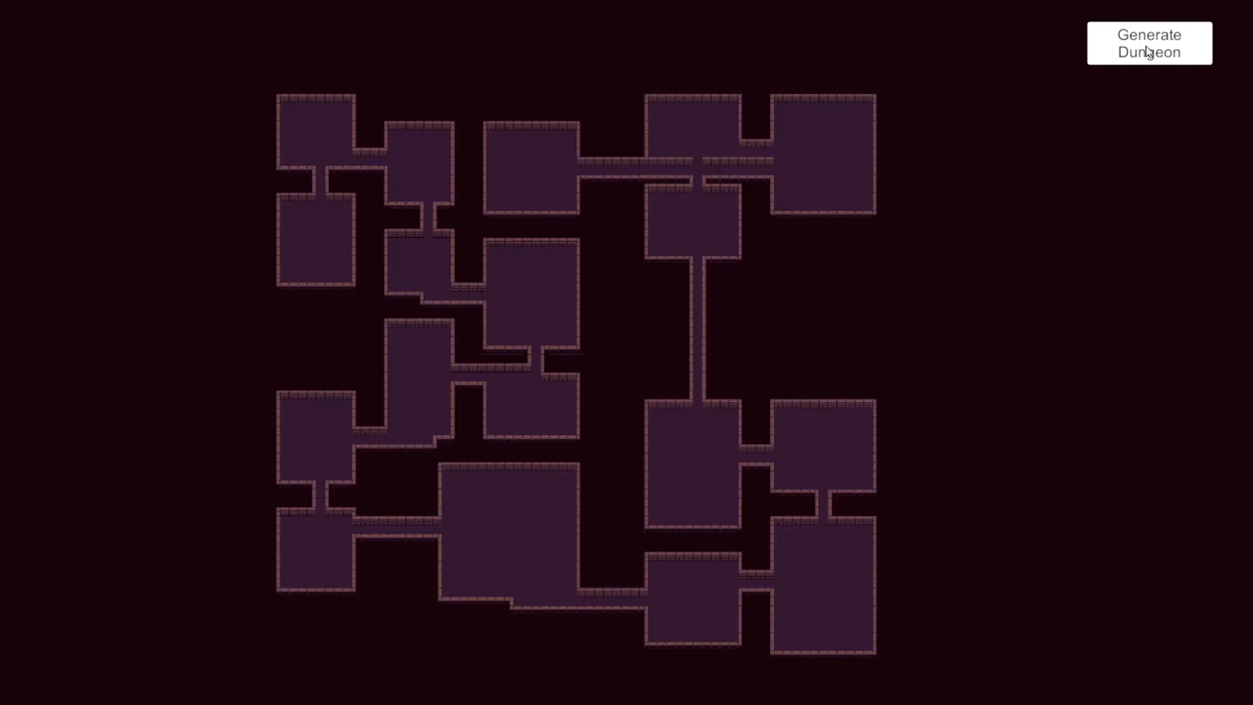
{"action": "left_click", "coordinate": [1149, 43]}
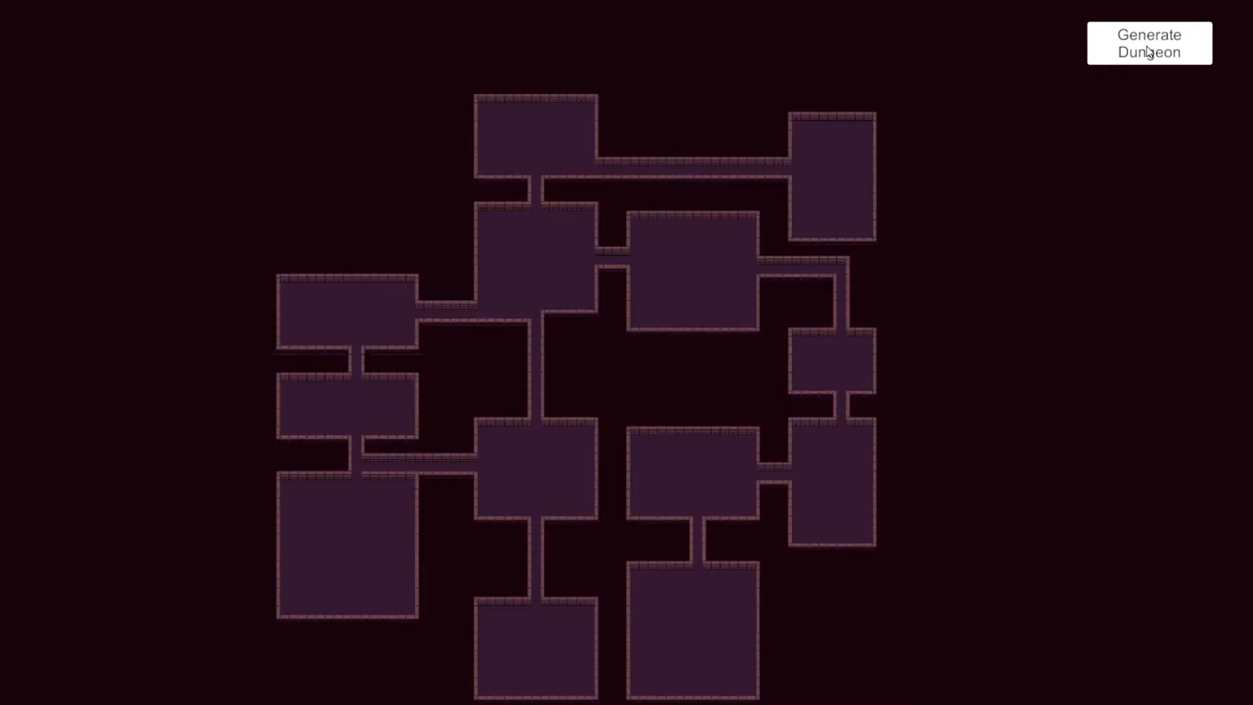
{"action": "left_click", "coordinate": [1149, 43]}
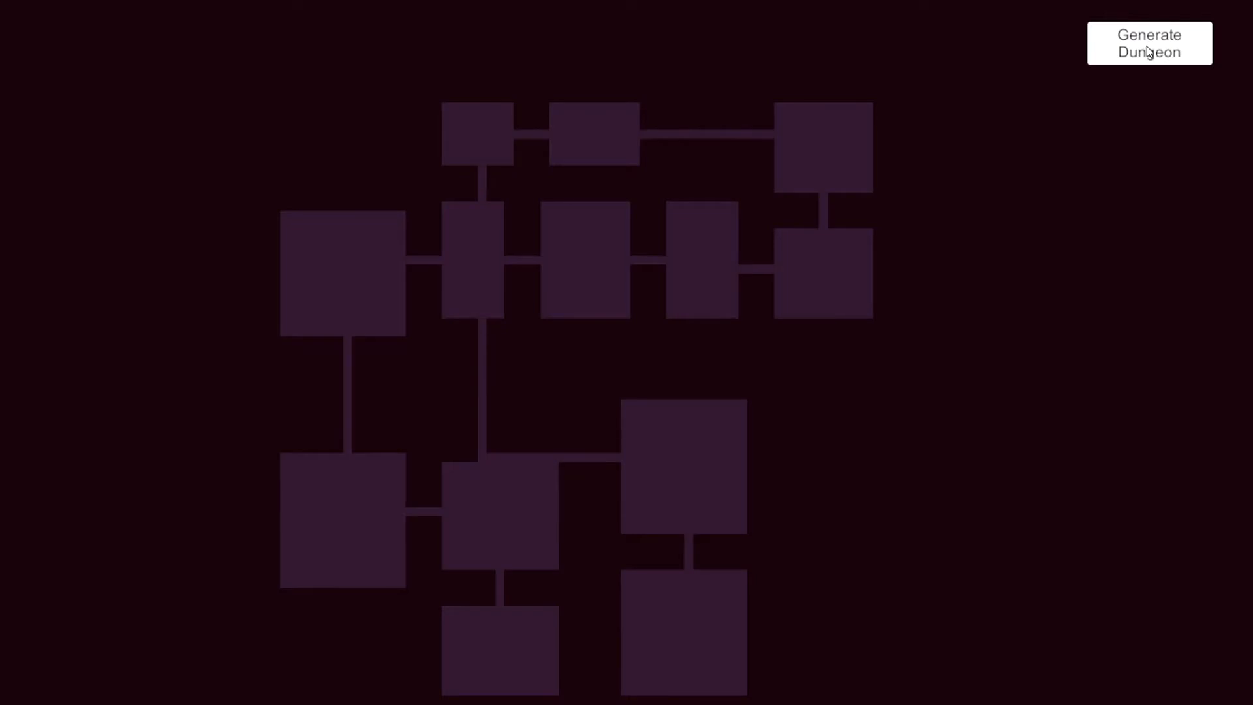
{"action": "left_click", "coordinate": [1149, 43]}
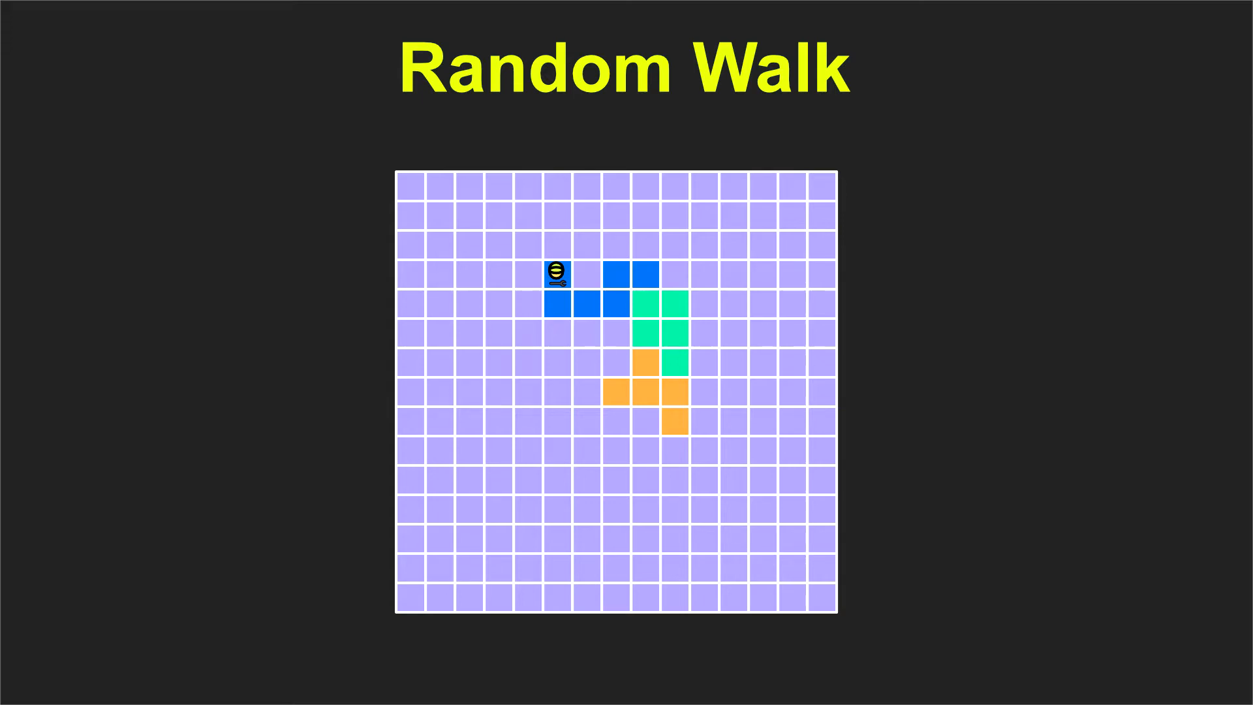
Run the random-walk generator twice to grow one large irregular cave dungeon.
{"action": "left_click", "coordinate": [1149, 43]}
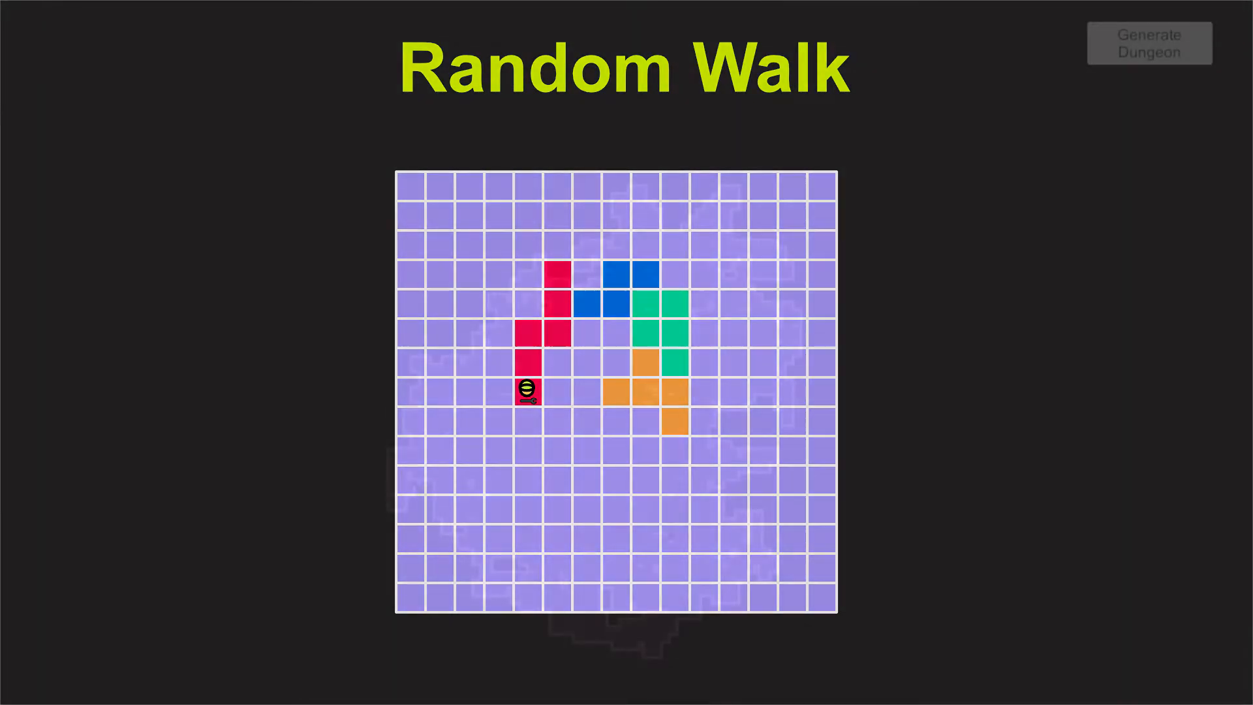
{"action": "left_click", "coordinate": [1150, 43]}
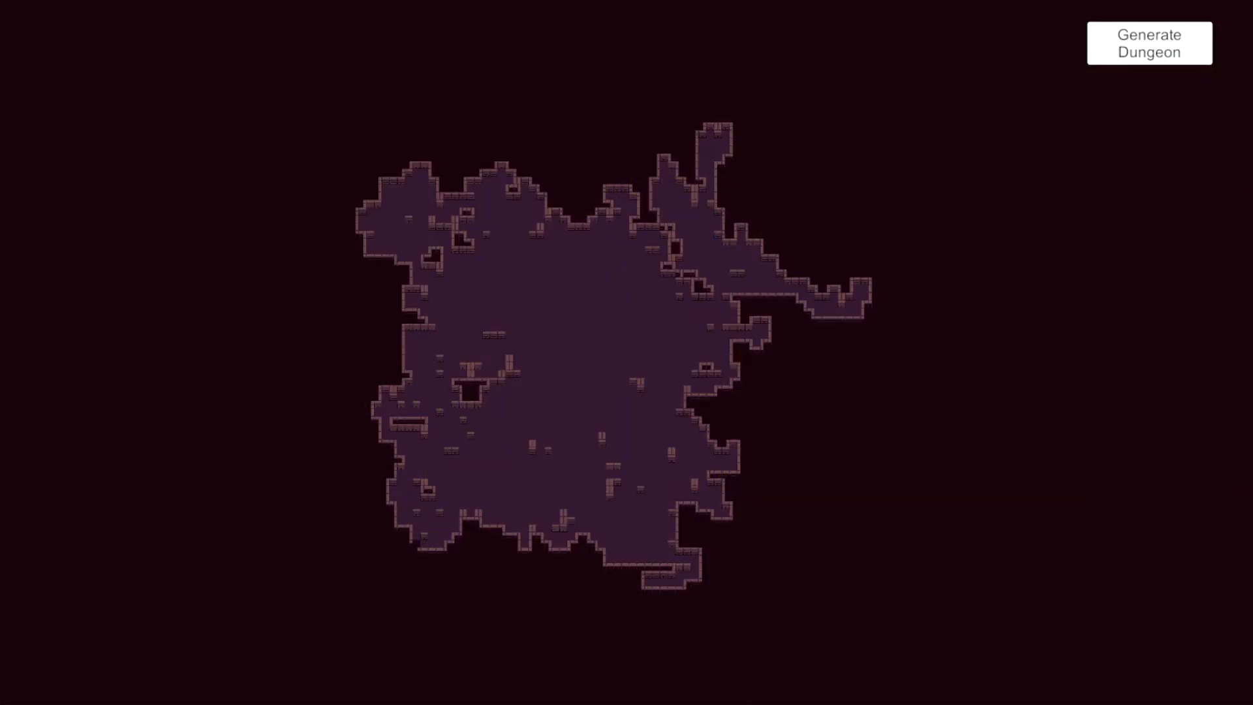
Regenerate three times, ending with separate rectangular rooms that have no corridors.
{"action": "left_click", "coordinate": [1149, 42]}
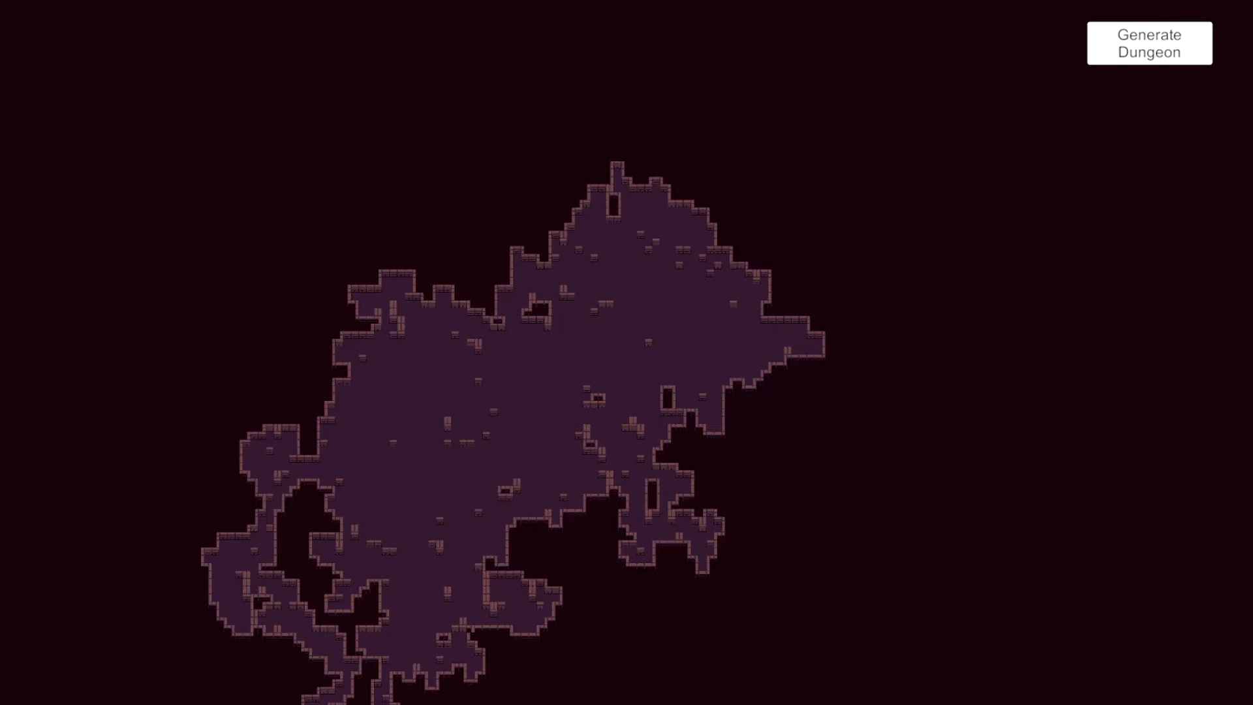
{"action": "left_click", "coordinate": [1149, 43]}
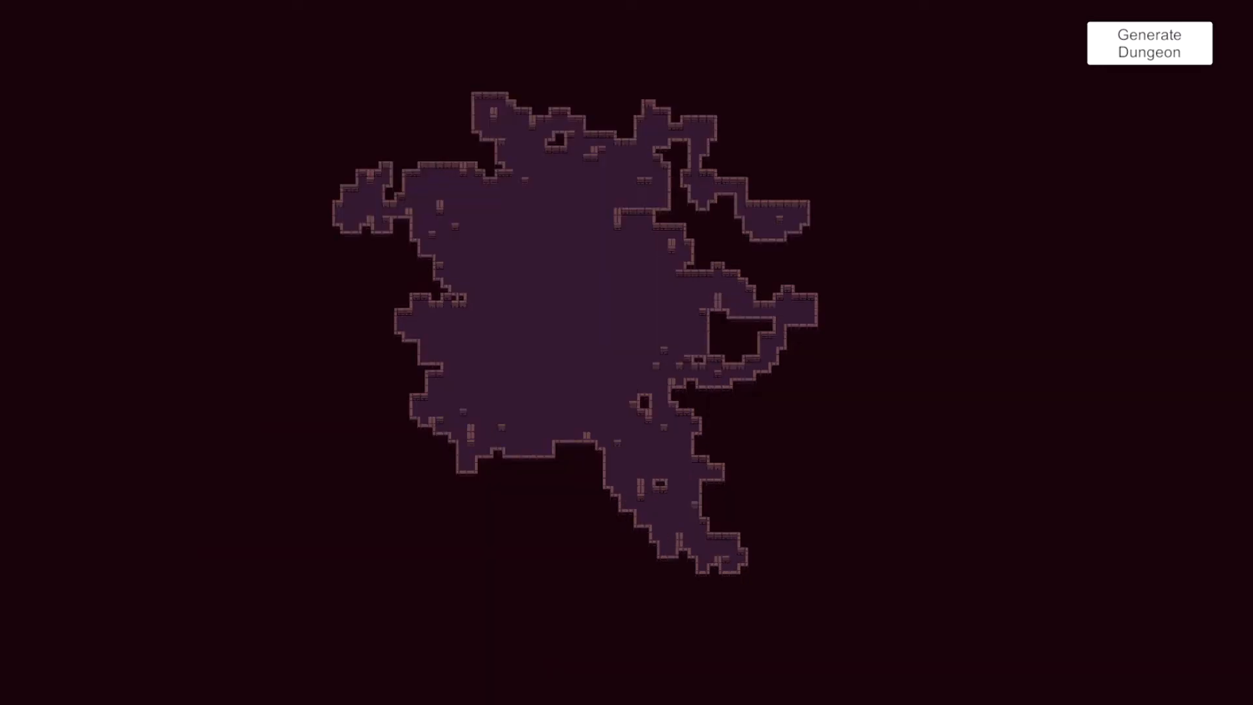
{"action": "left_click", "coordinate": [1149, 43]}
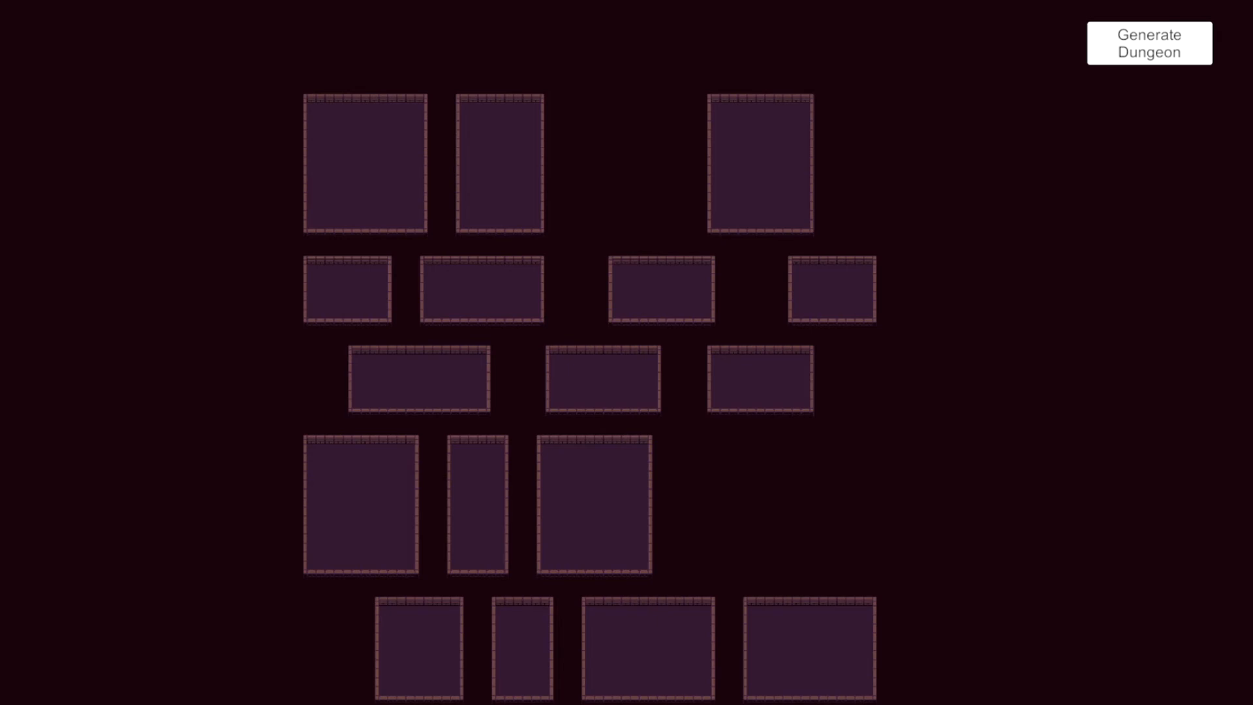
Generate eight BSP layouts of random-walk cave rooms joined by straight corridors.
{"action": "left_click", "coordinate": [1150, 42]}
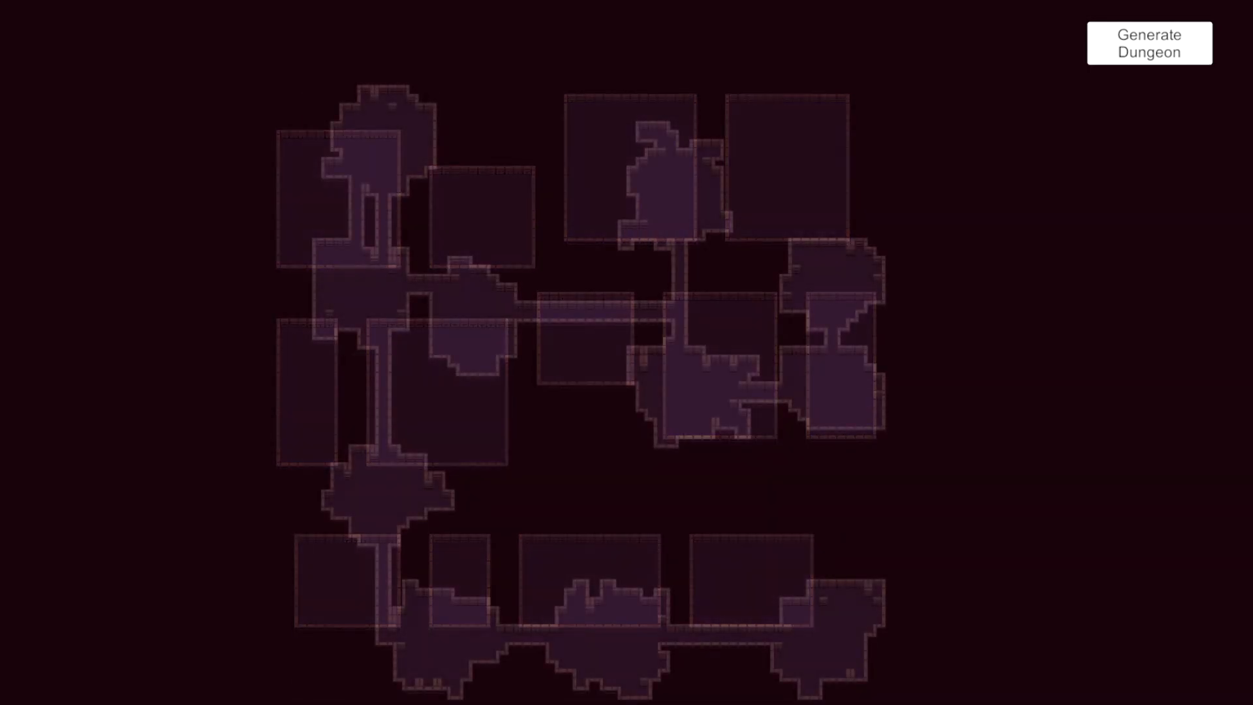
{"action": "left_click", "coordinate": [1149, 43]}
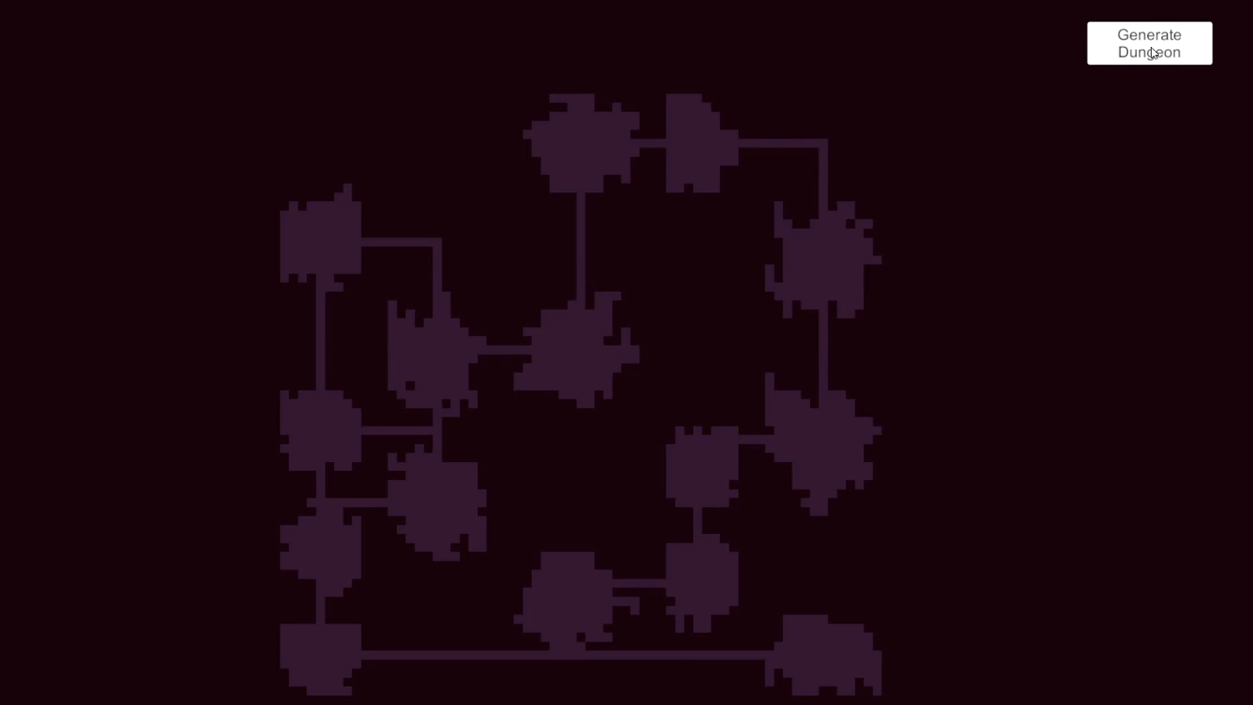
{"action": "left_click", "coordinate": [1150, 43]}
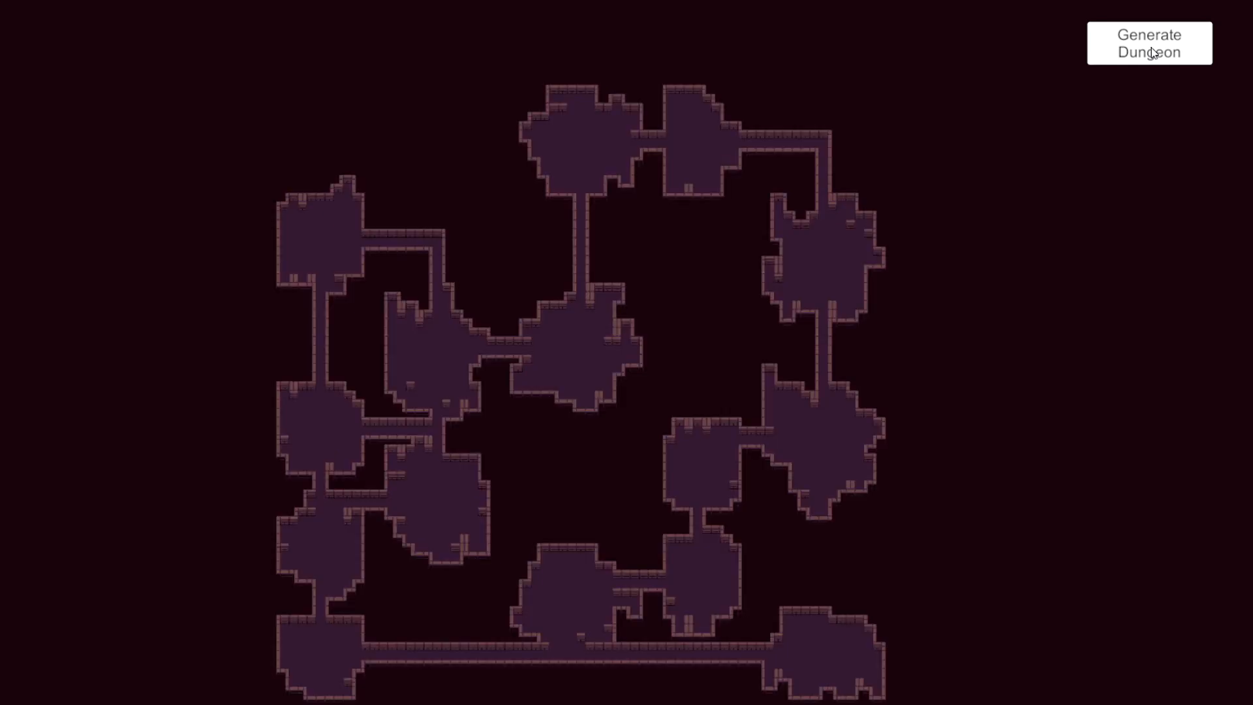
{"action": "left_click", "coordinate": [1150, 43]}
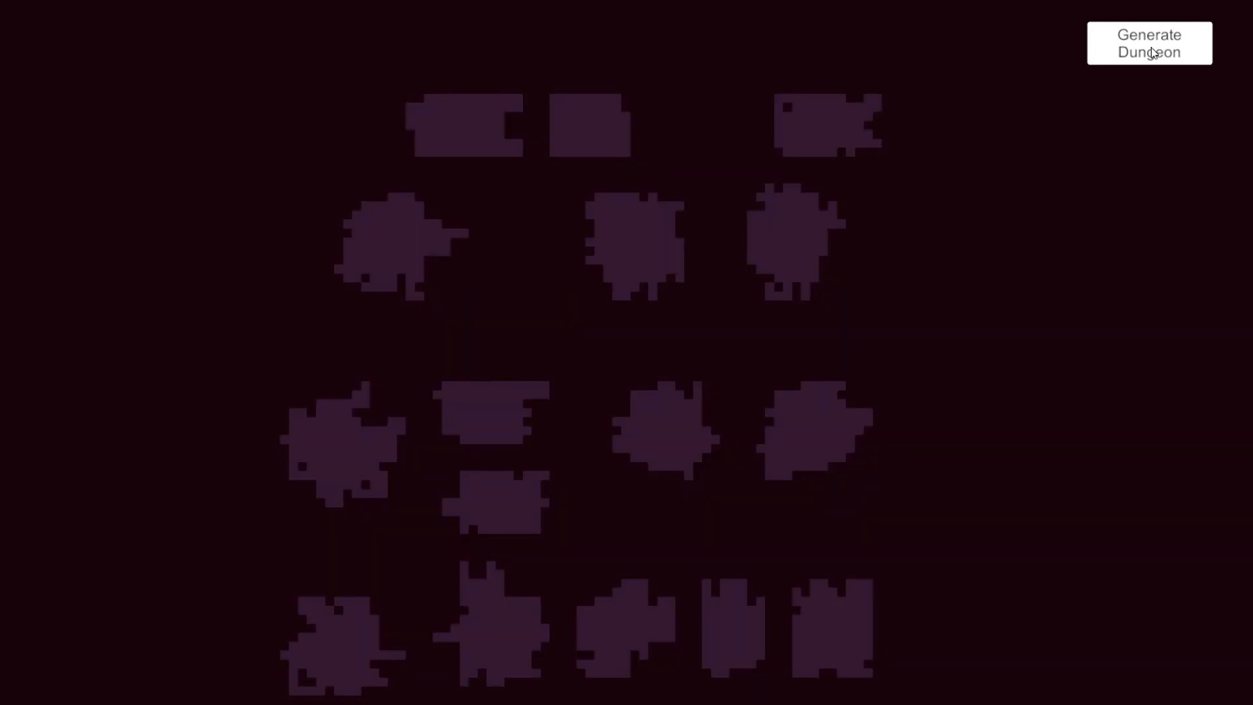
{"action": "left_click", "coordinate": [1149, 43]}
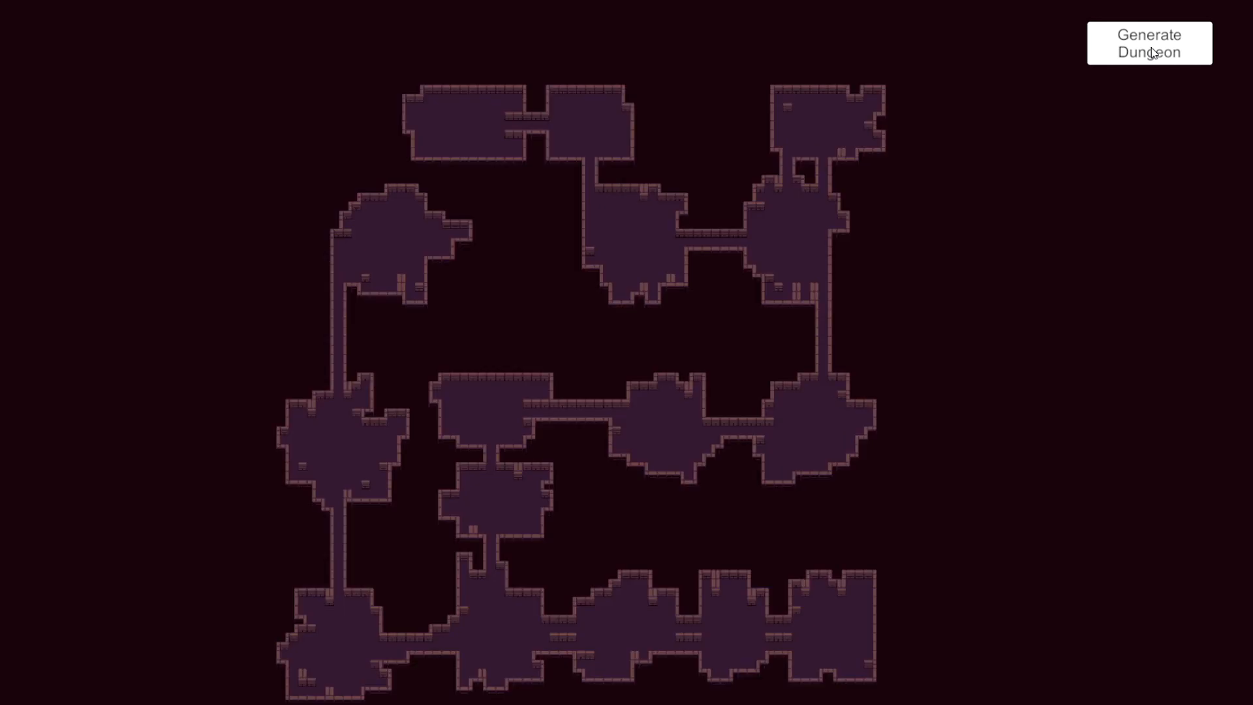
{"action": "left_click", "coordinate": [1150, 43]}
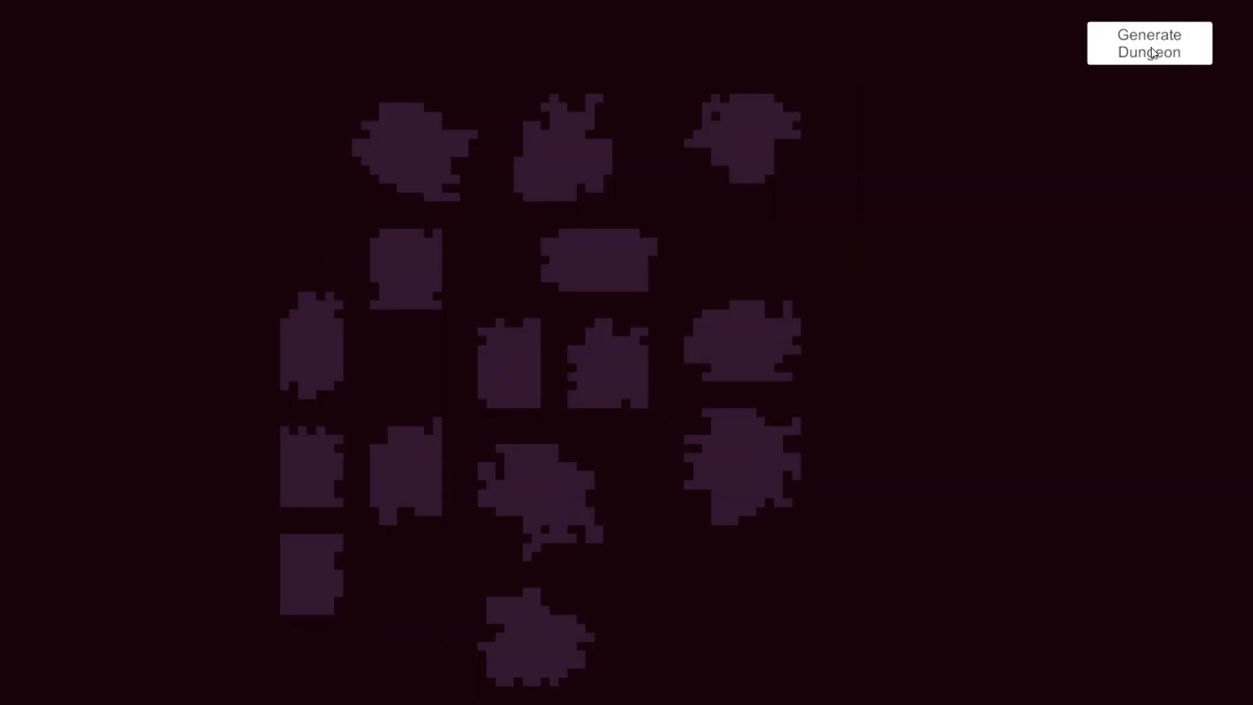
{"action": "left_click", "coordinate": [1149, 43]}
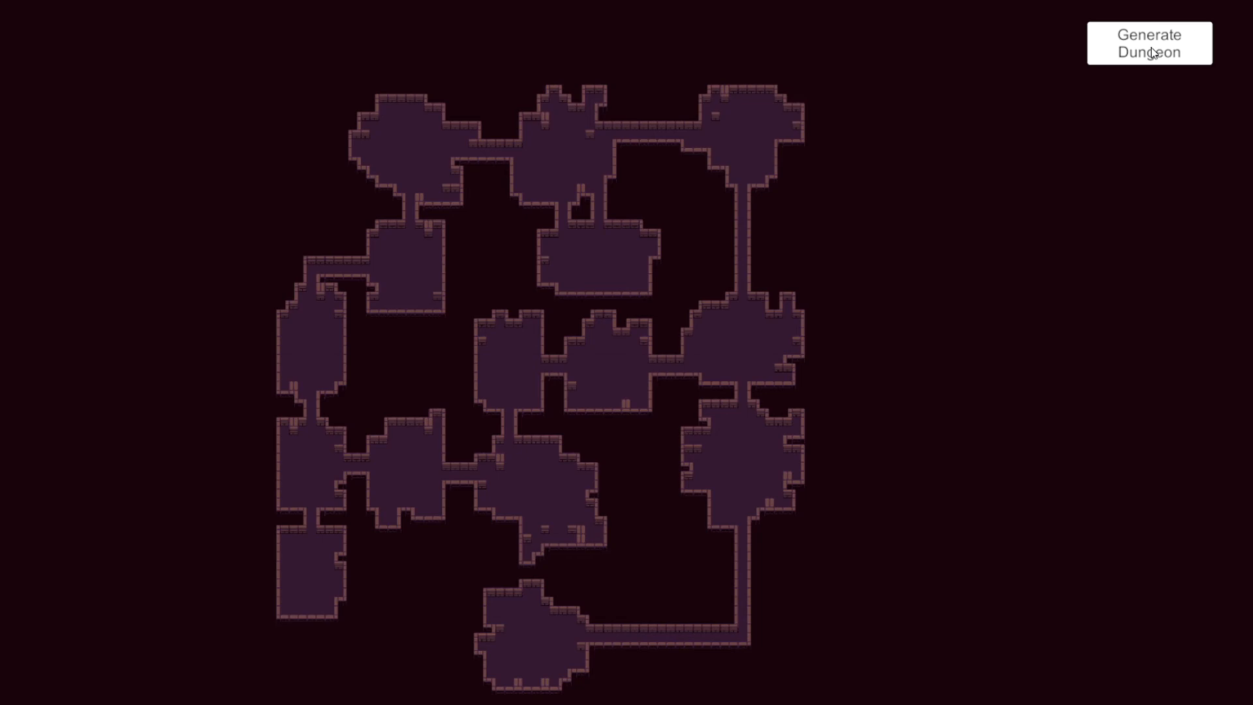
{"action": "left_click", "coordinate": [1150, 43]}
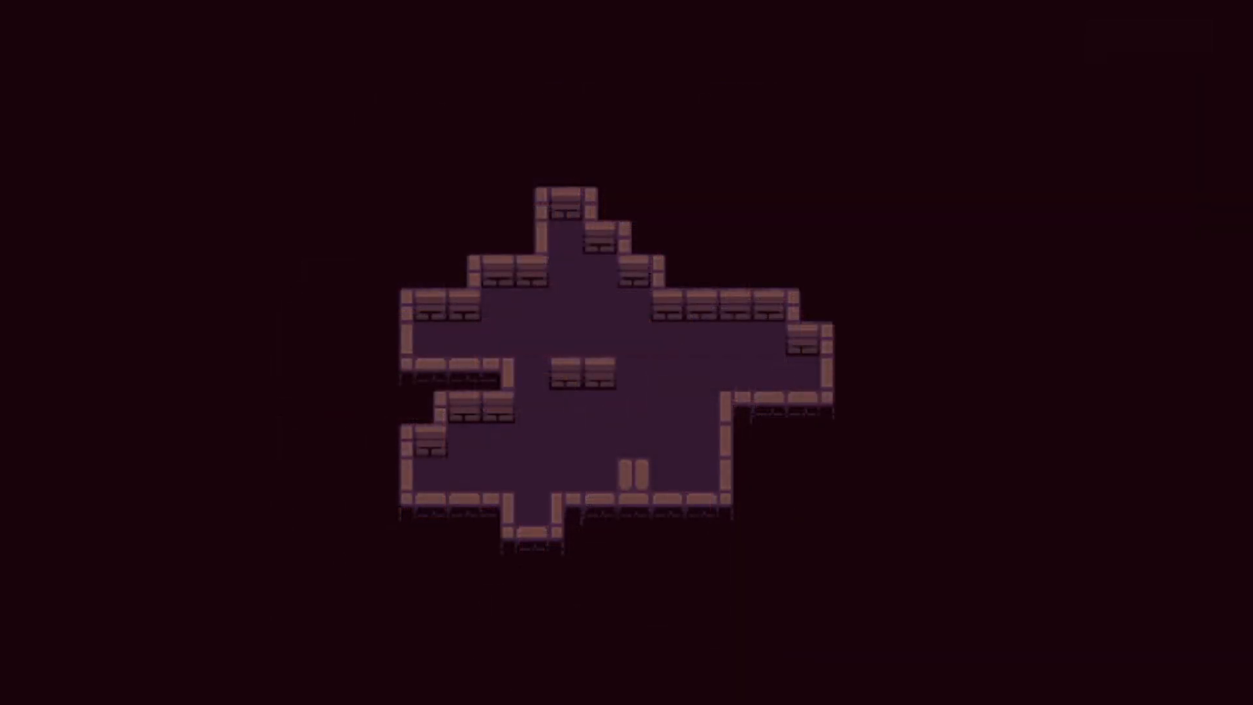
Generate eight corridor-first layouts, ending with a fully walled, tiled cave dungeon.
{"action": "left_click", "coordinate": [1149, 42]}
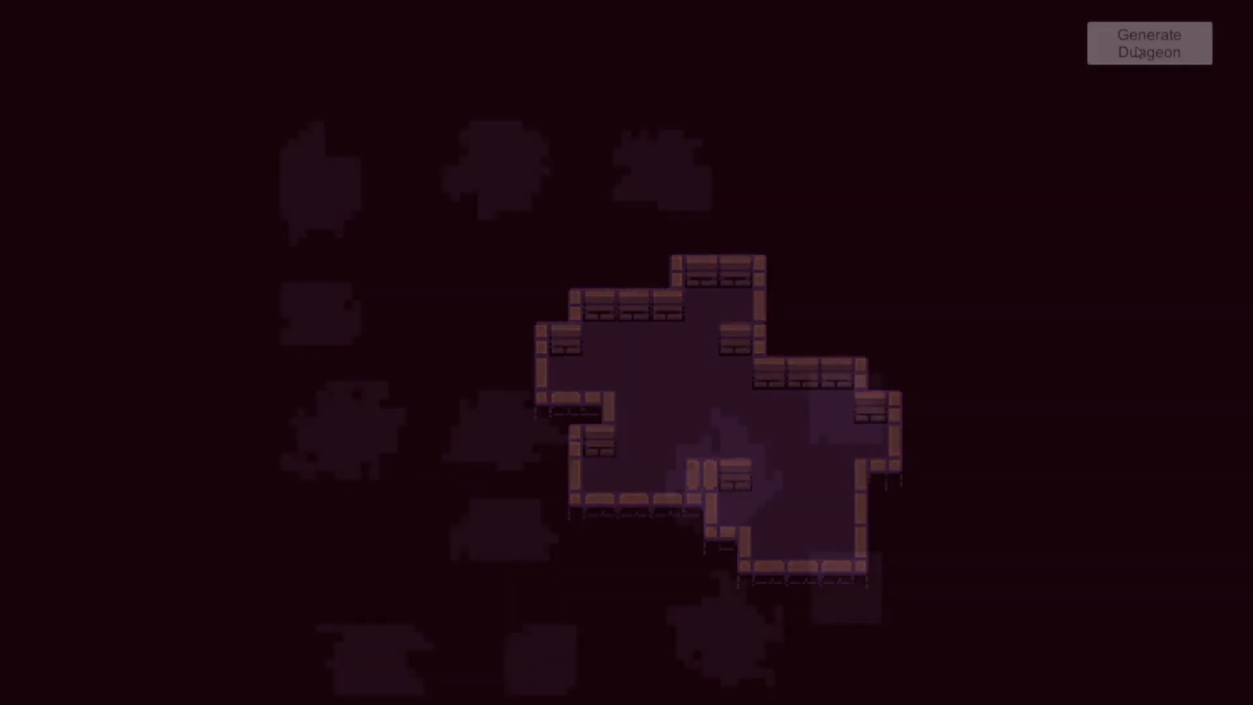
{"action": "left_click", "coordinate": [1150, 43]}
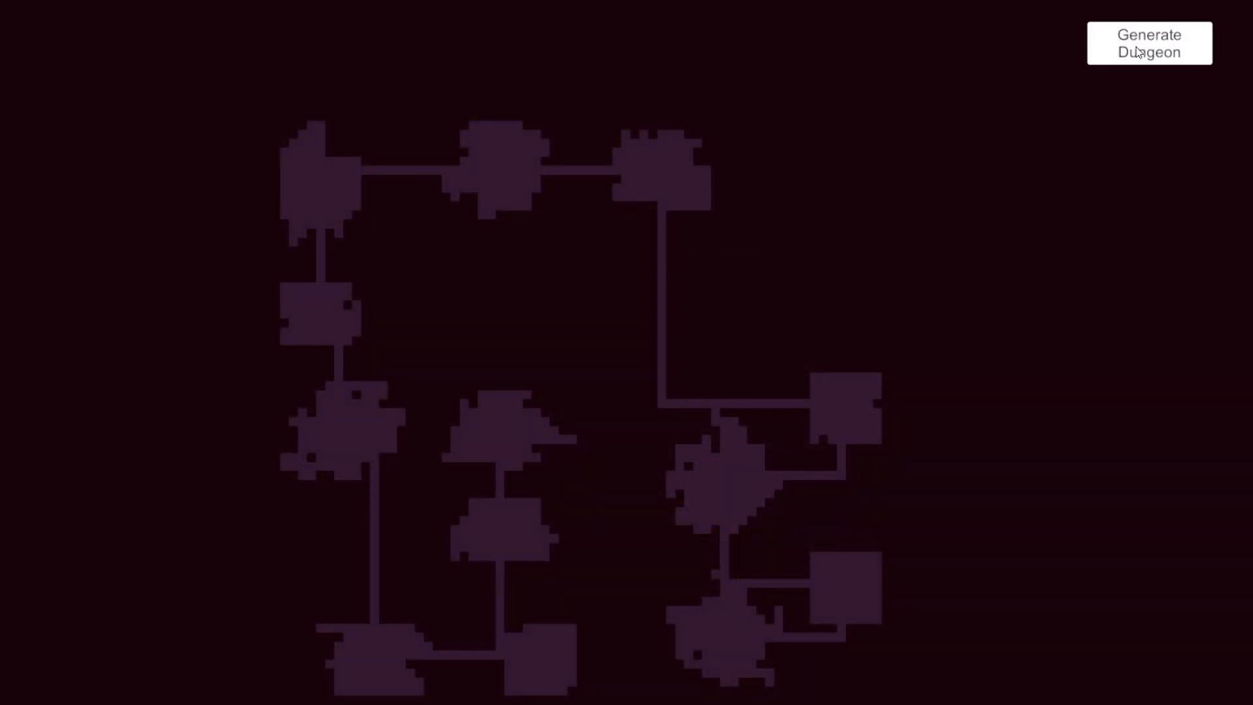
{"action": "left_click", "coordinate": [1149, 43]}
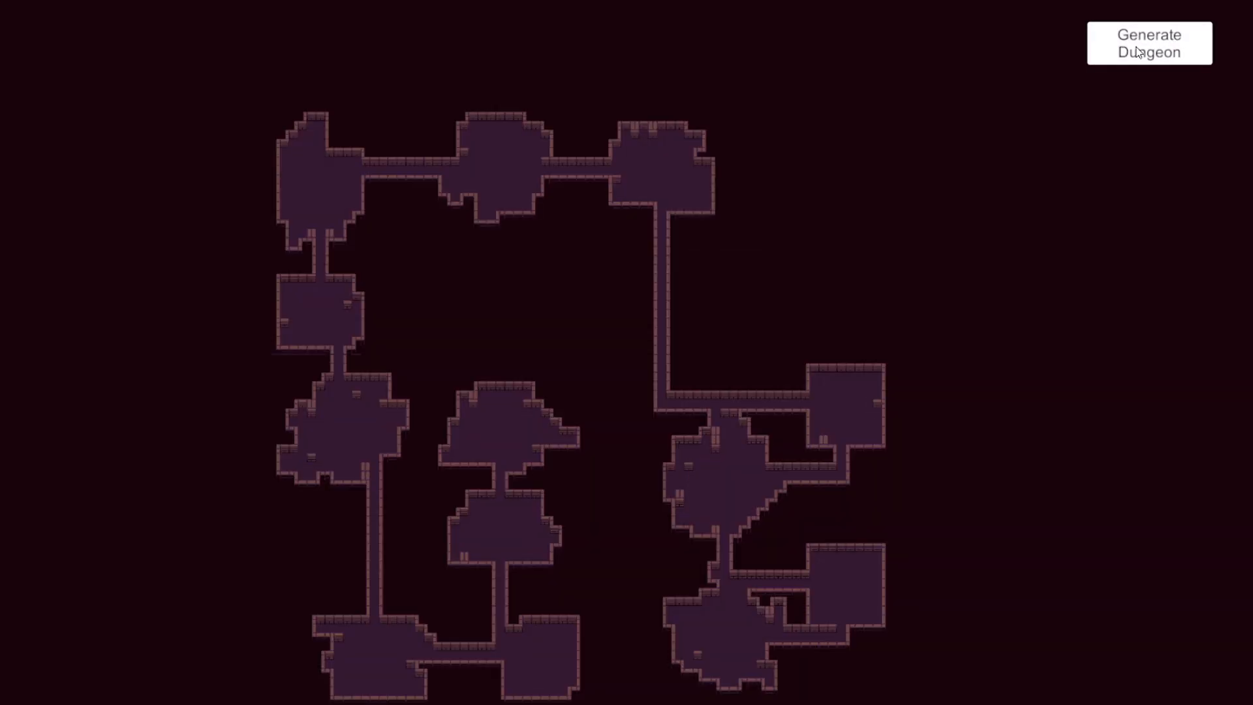
{"action": "left_click", "coordinate": [1149, 43]}
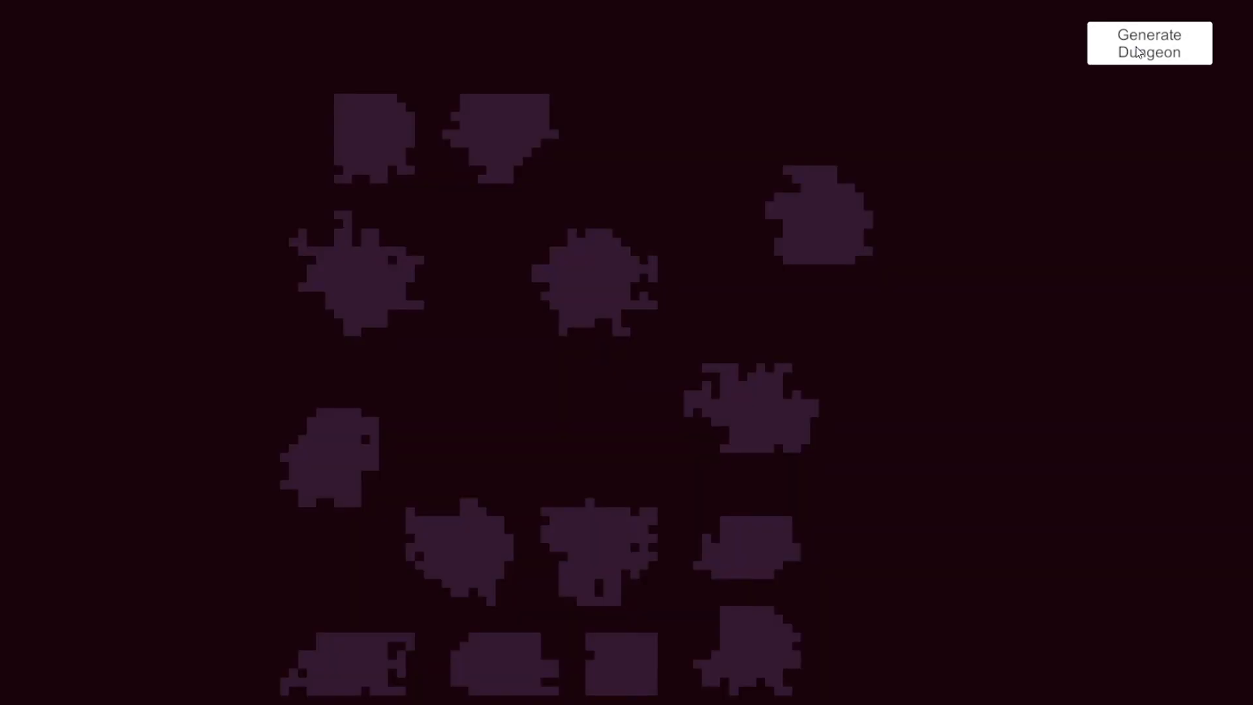
{"action": "left_click", "coordinate": [1149, 43]}
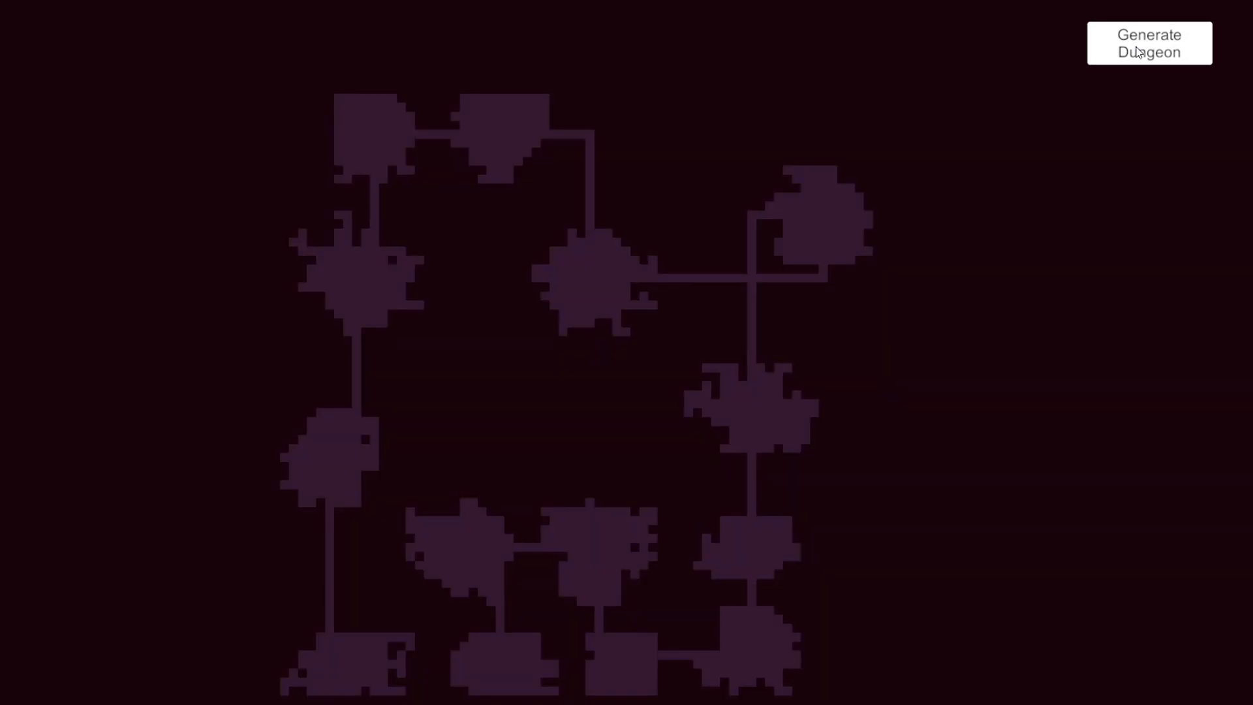
{"action": "left_click", "coordinate": [1150, 43]}
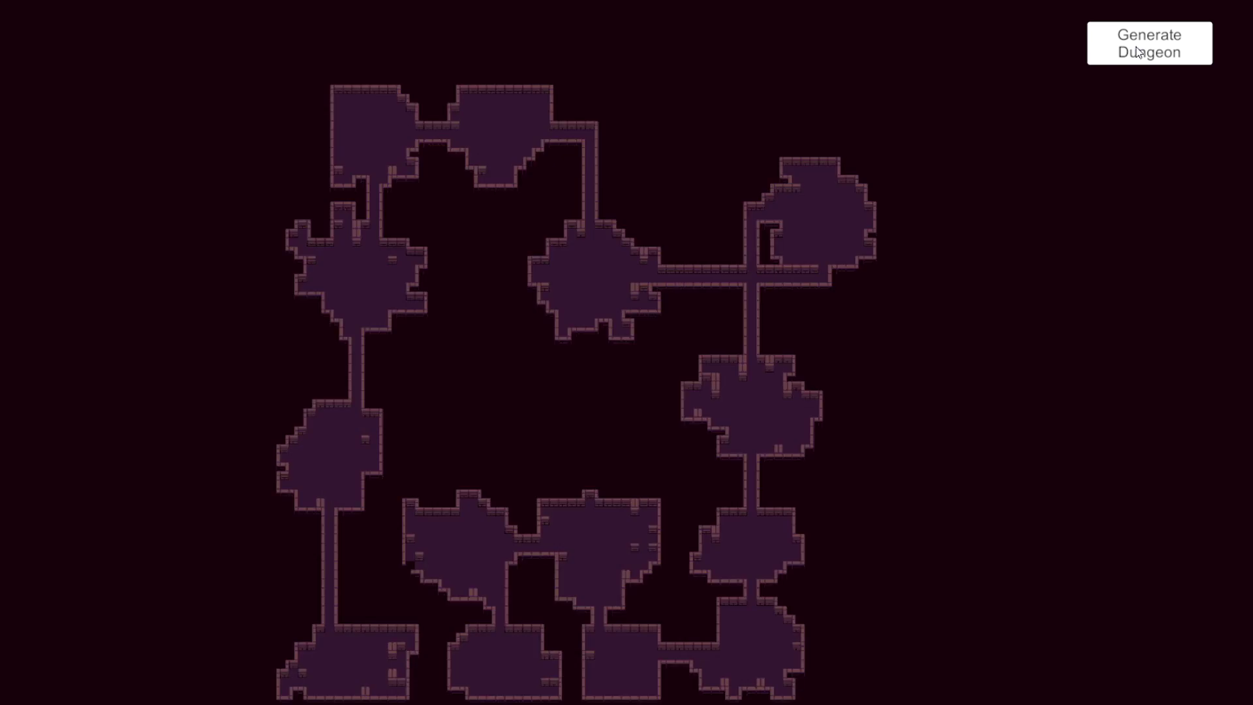
{"action": "left_click", "coordinate": [1149, 43]}
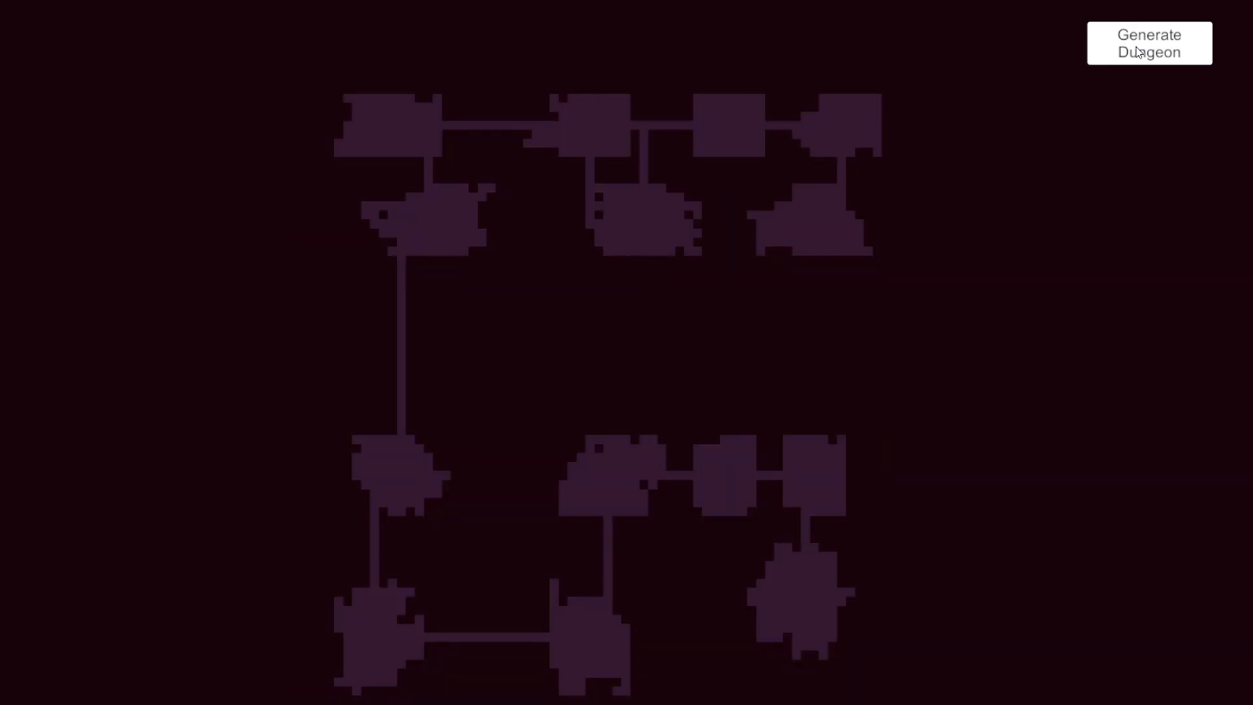
{"action": "left_click", "coordinate": [1149, 43]}
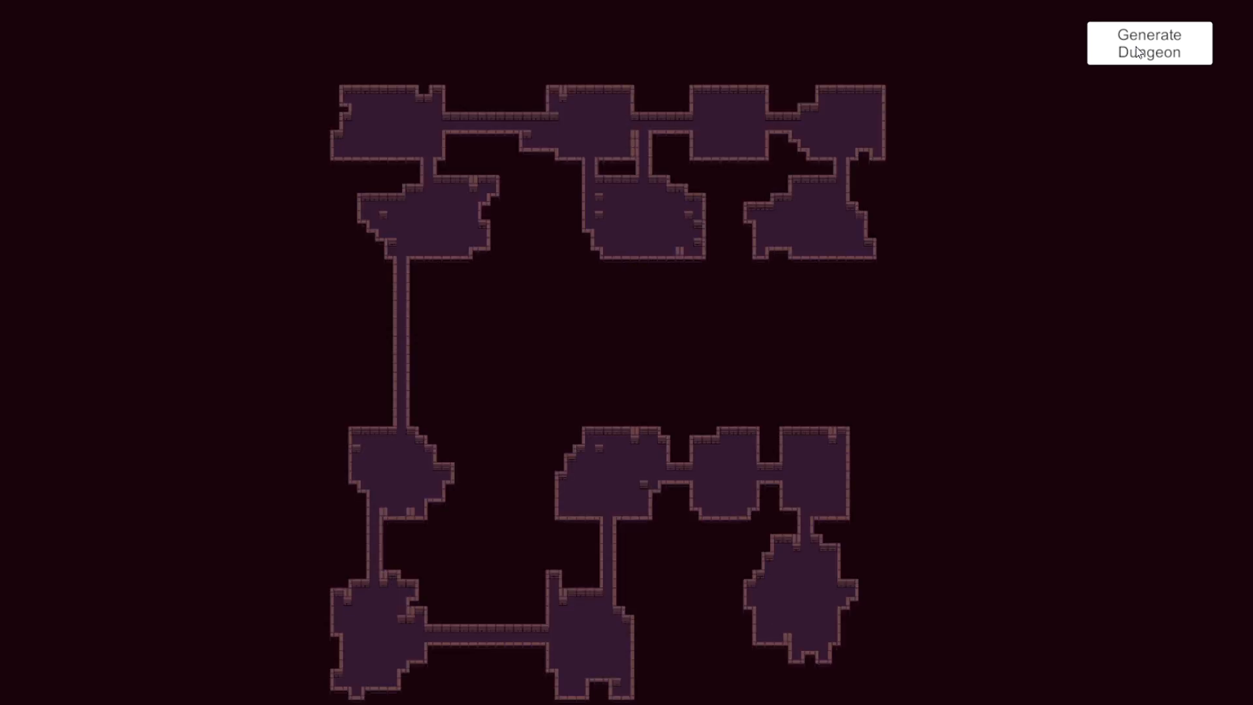